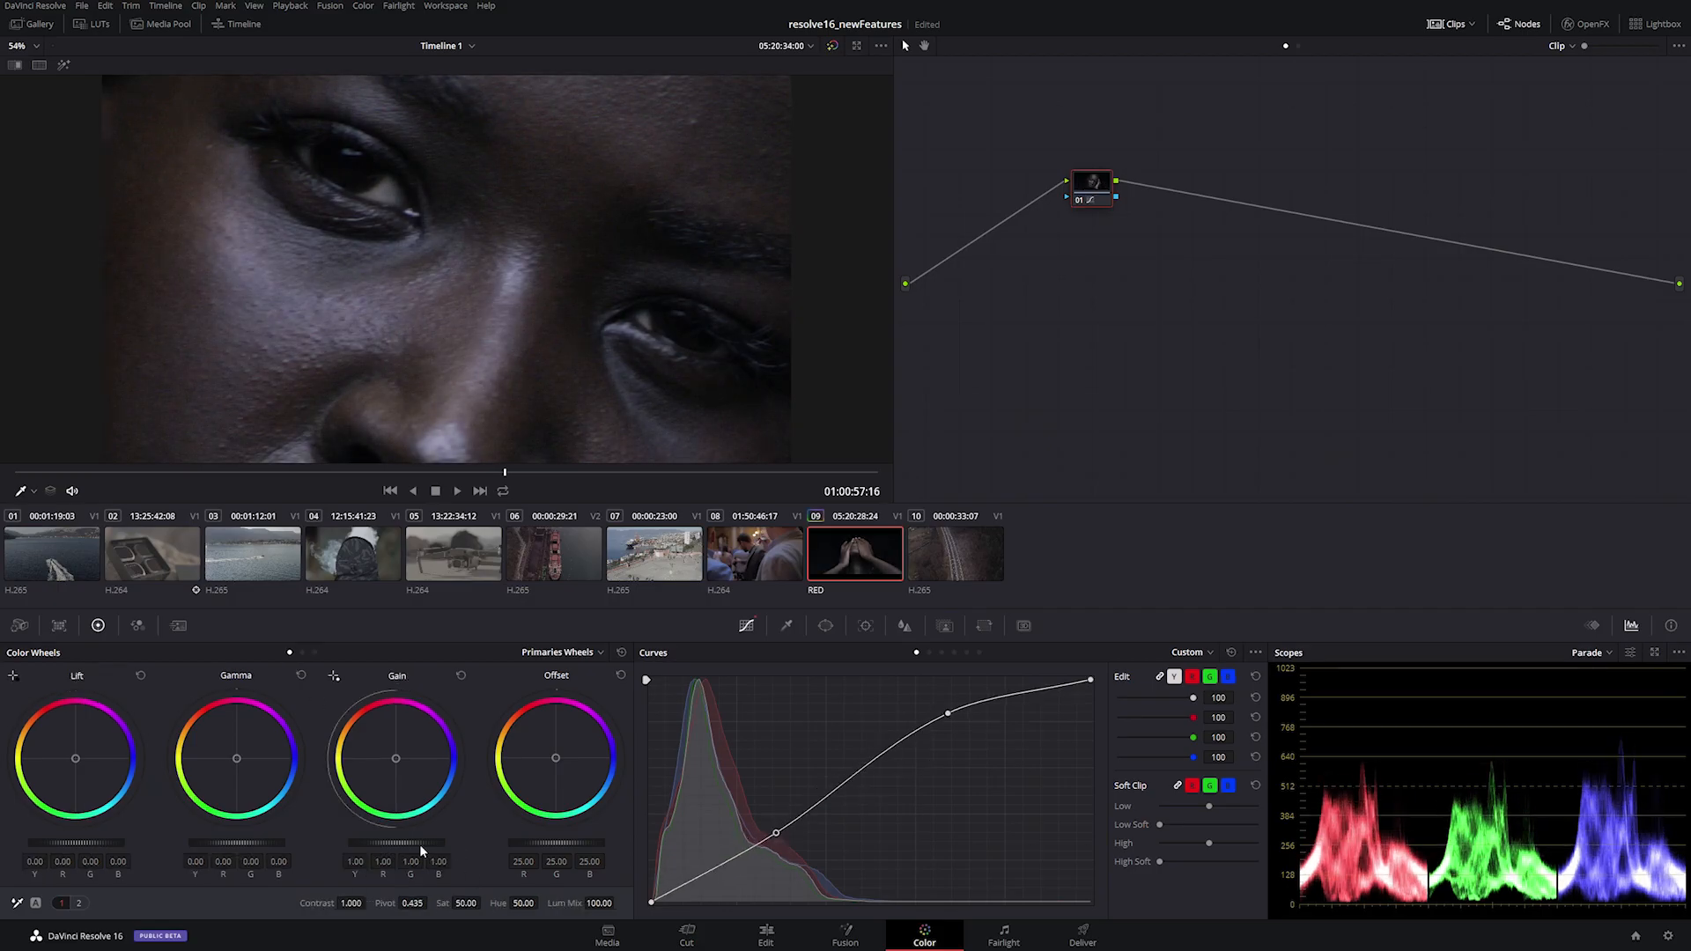
Step: Switch from the Color page through Edit to the Cut page's media pool and timeline
{"action": "left_click", "coordinate": [764, 935]}
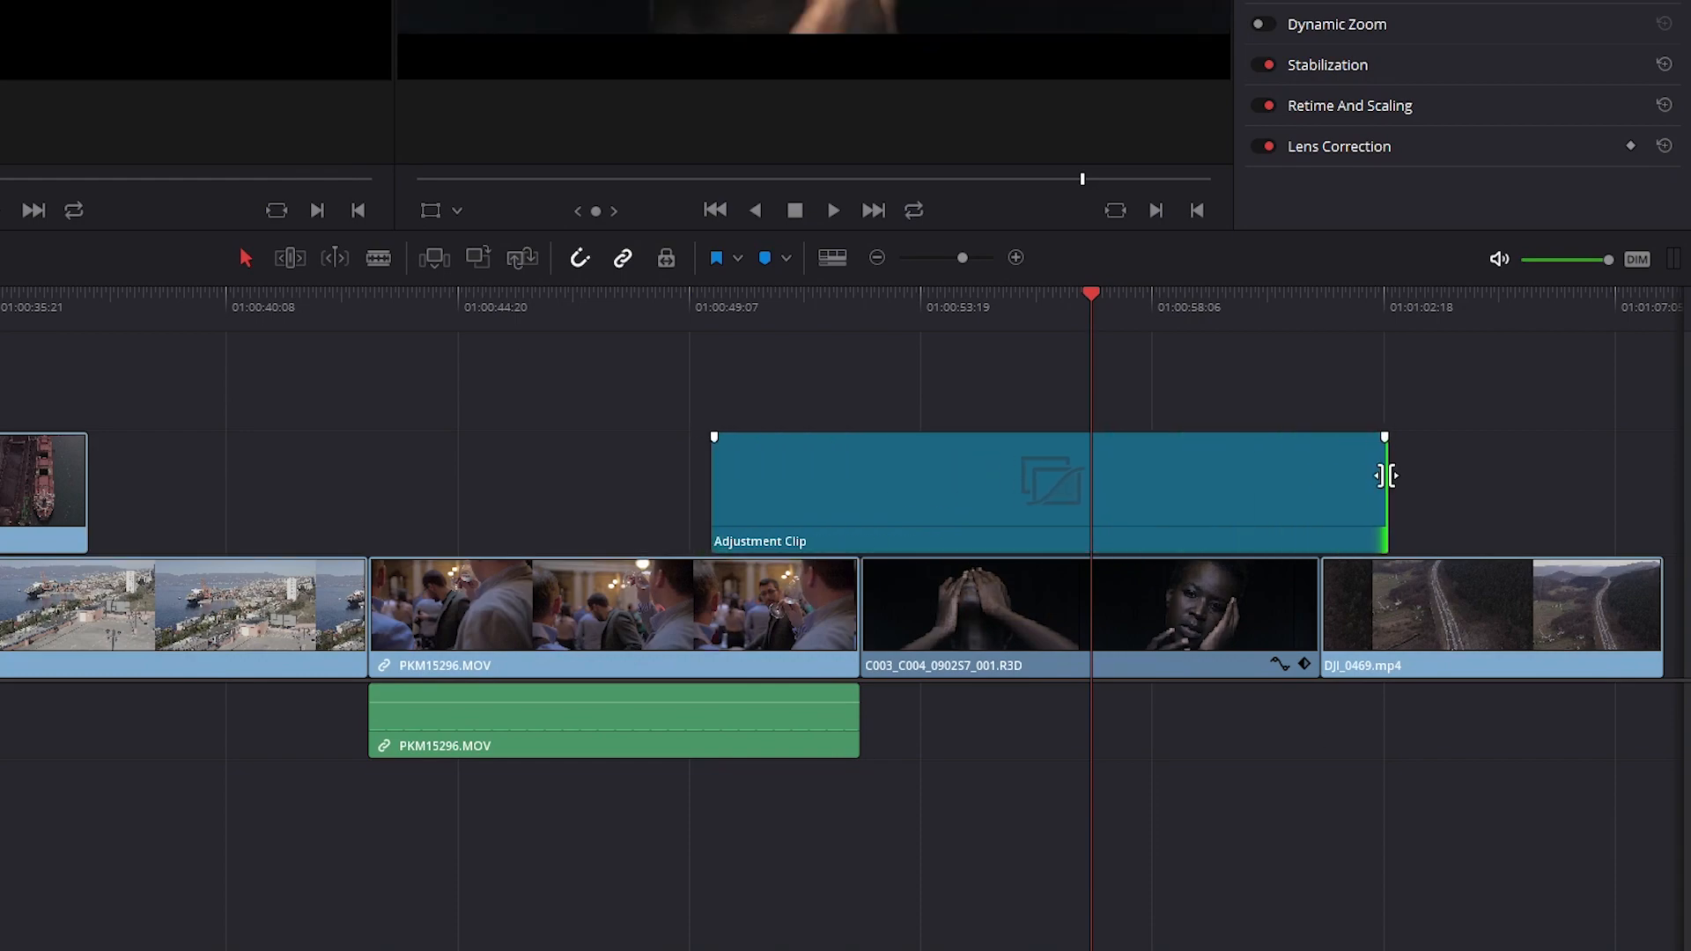
{"action": "left_click", "coordinate": [686, 933]}
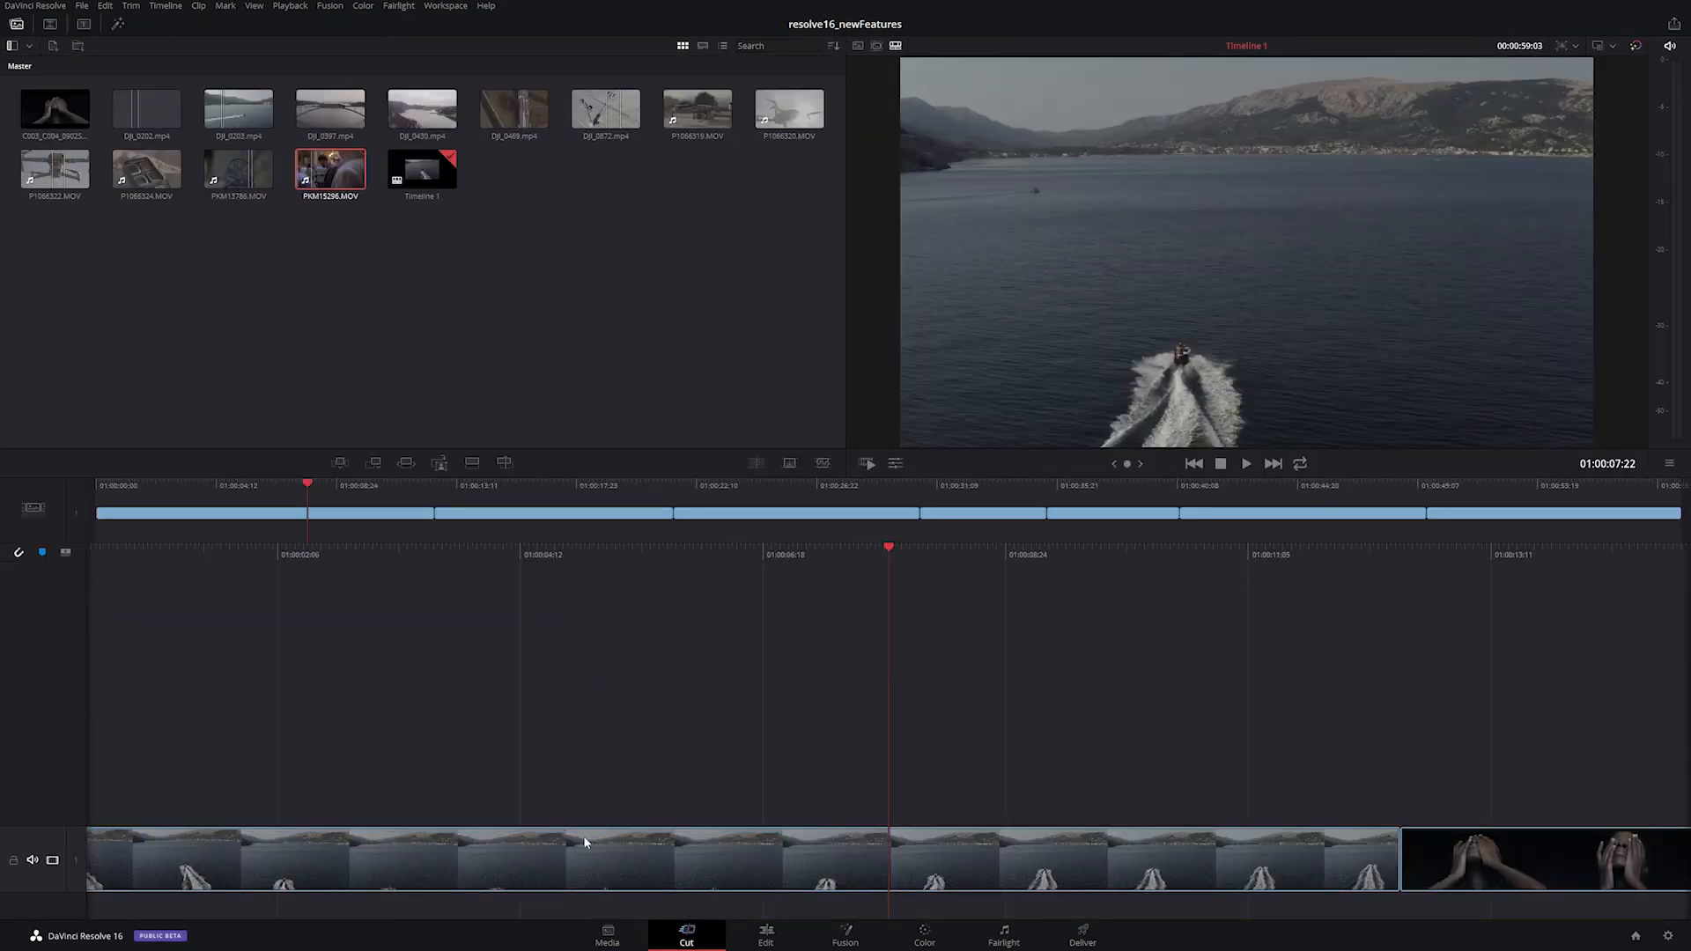
Step: Browse the Transitions, Titles and Effects libraries, then start a new timeline from the Media Pool
{"action": "left_click", "coordinate": [50, 25]}
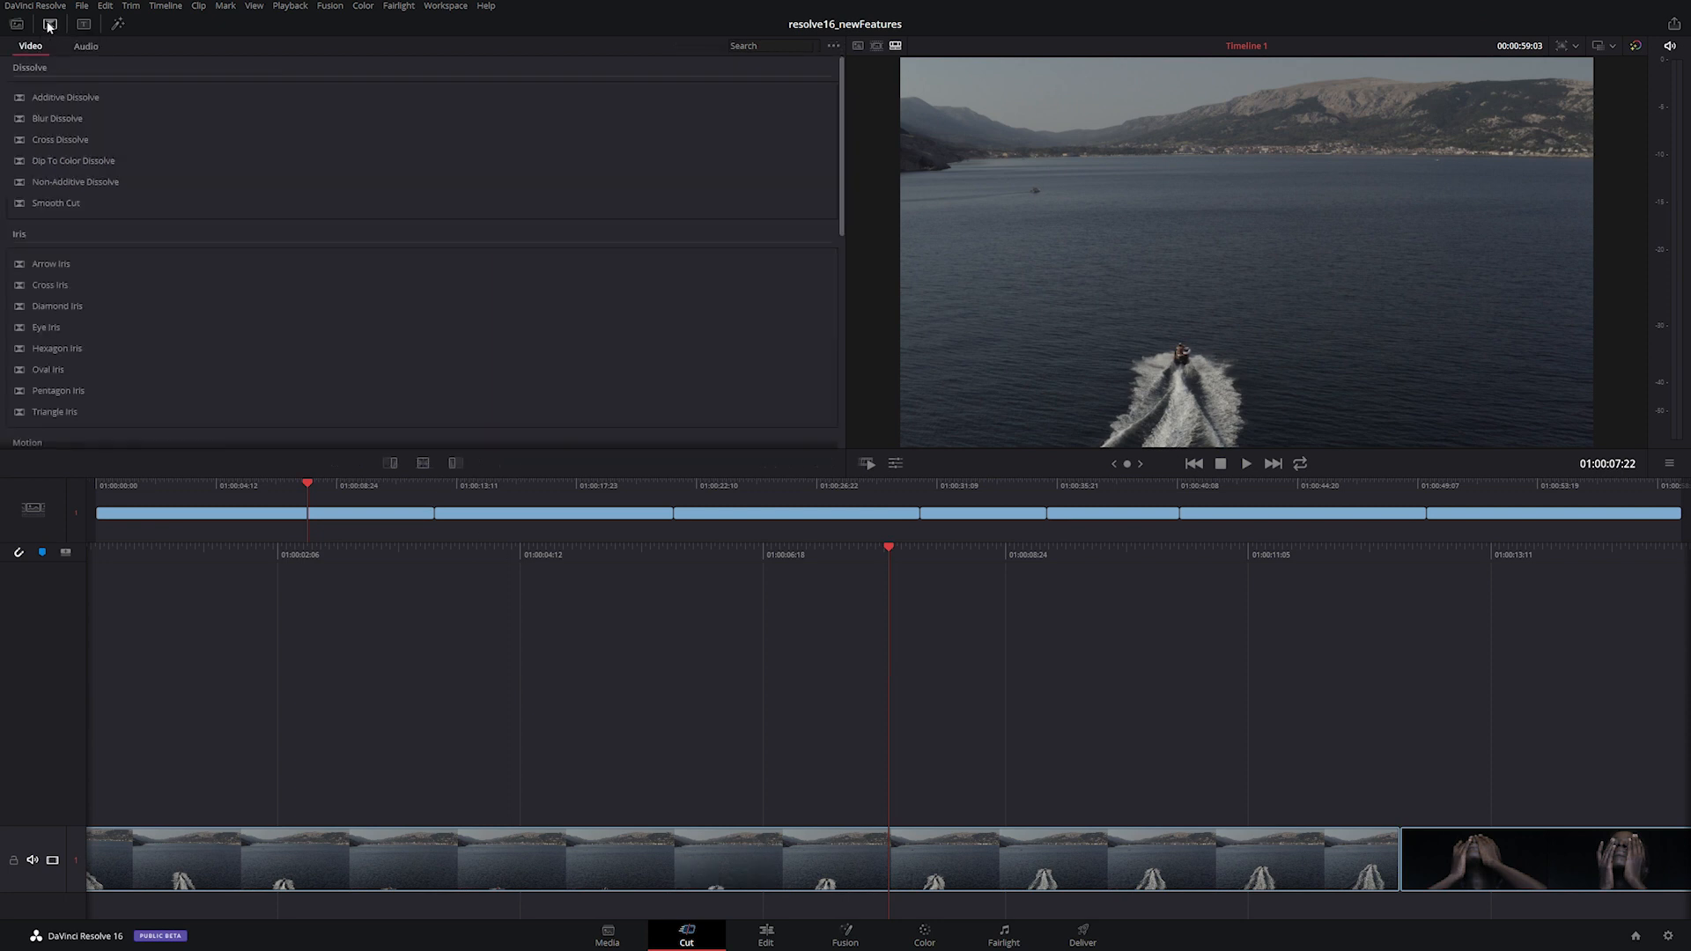
{"action": "left_click", "coordinate": [116, 23]}
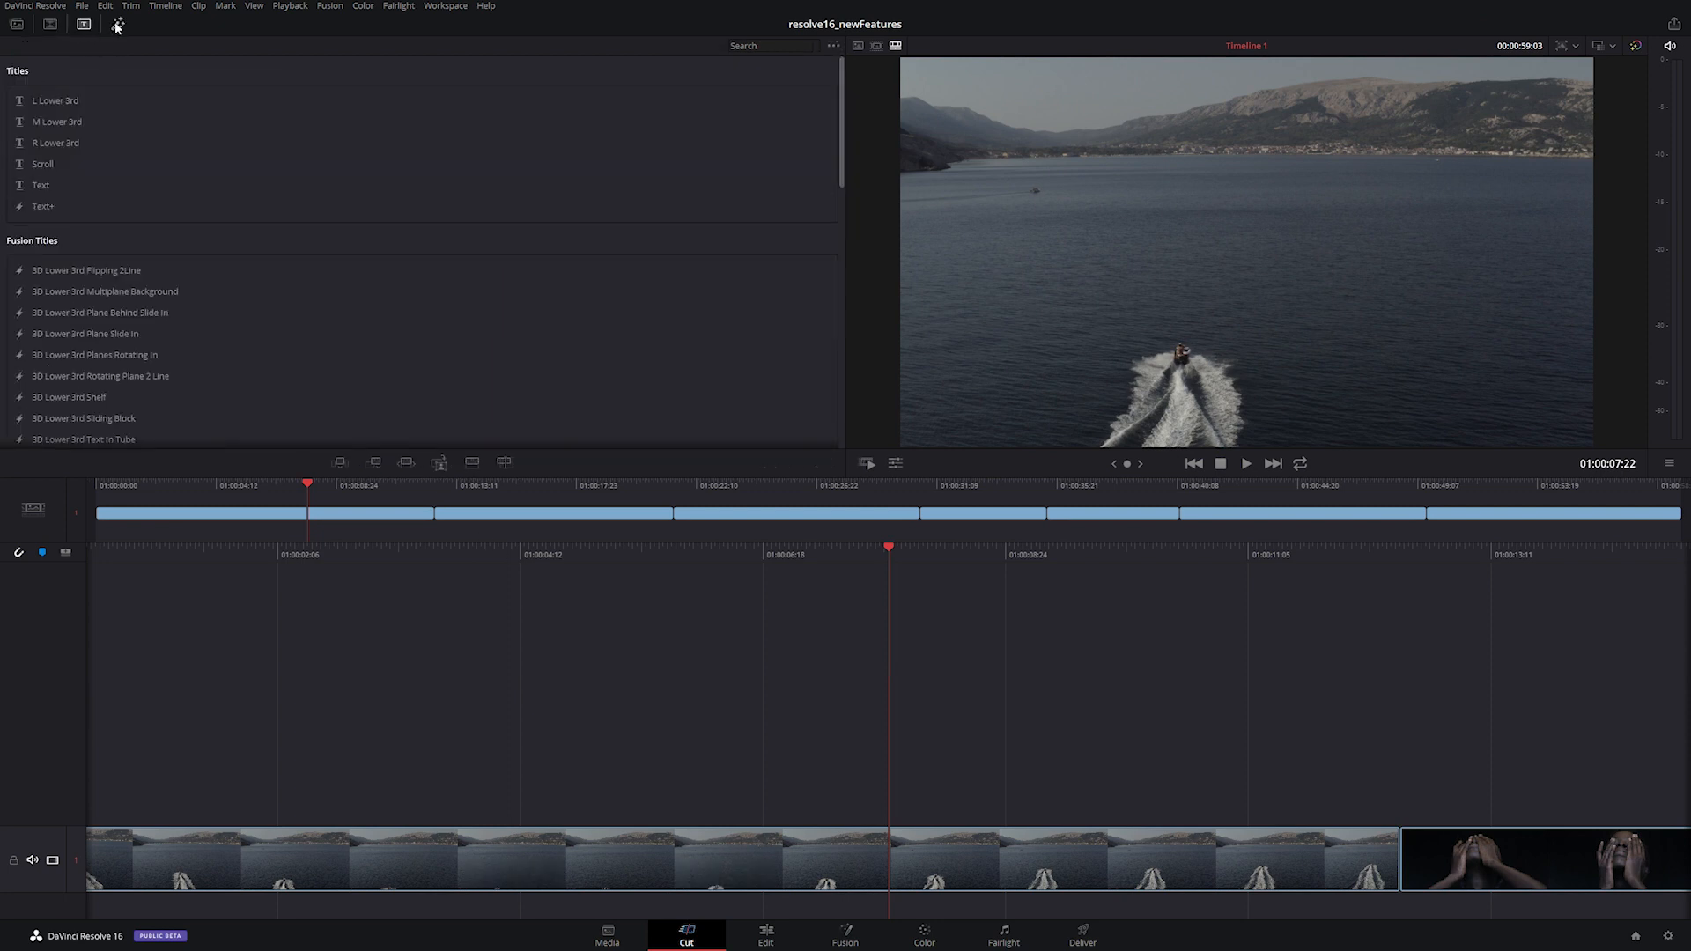
{"action": "left_click", "coordinate": [49, 24]}
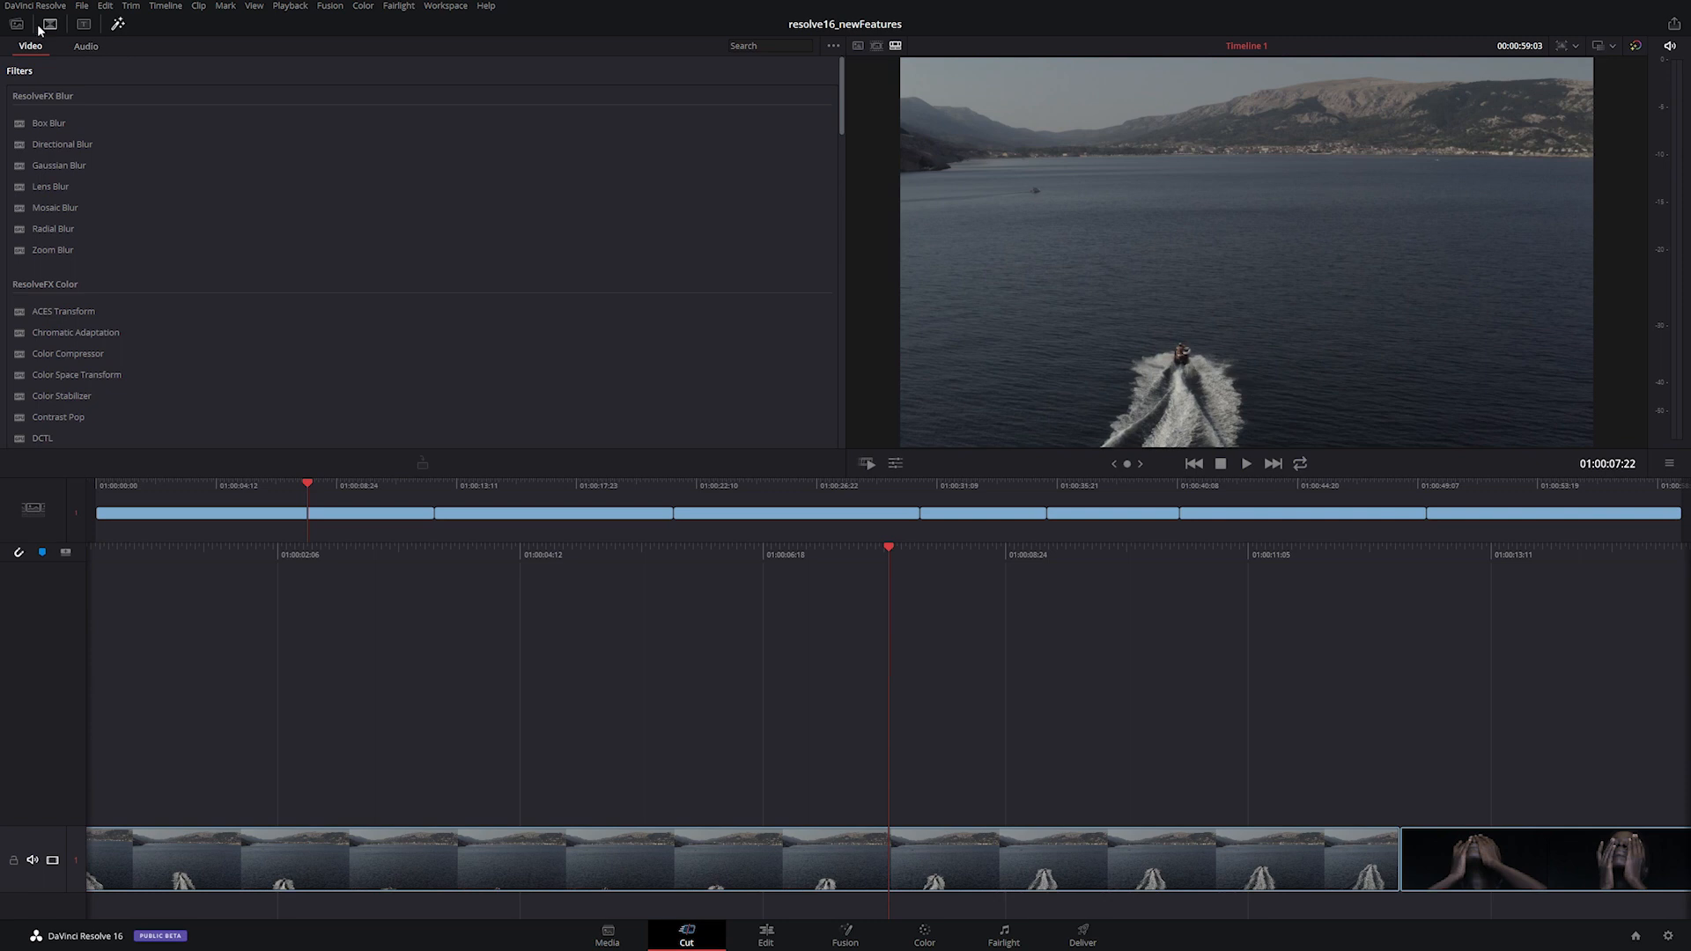
{"action": "left_click", "coordinate": [16, 24]}
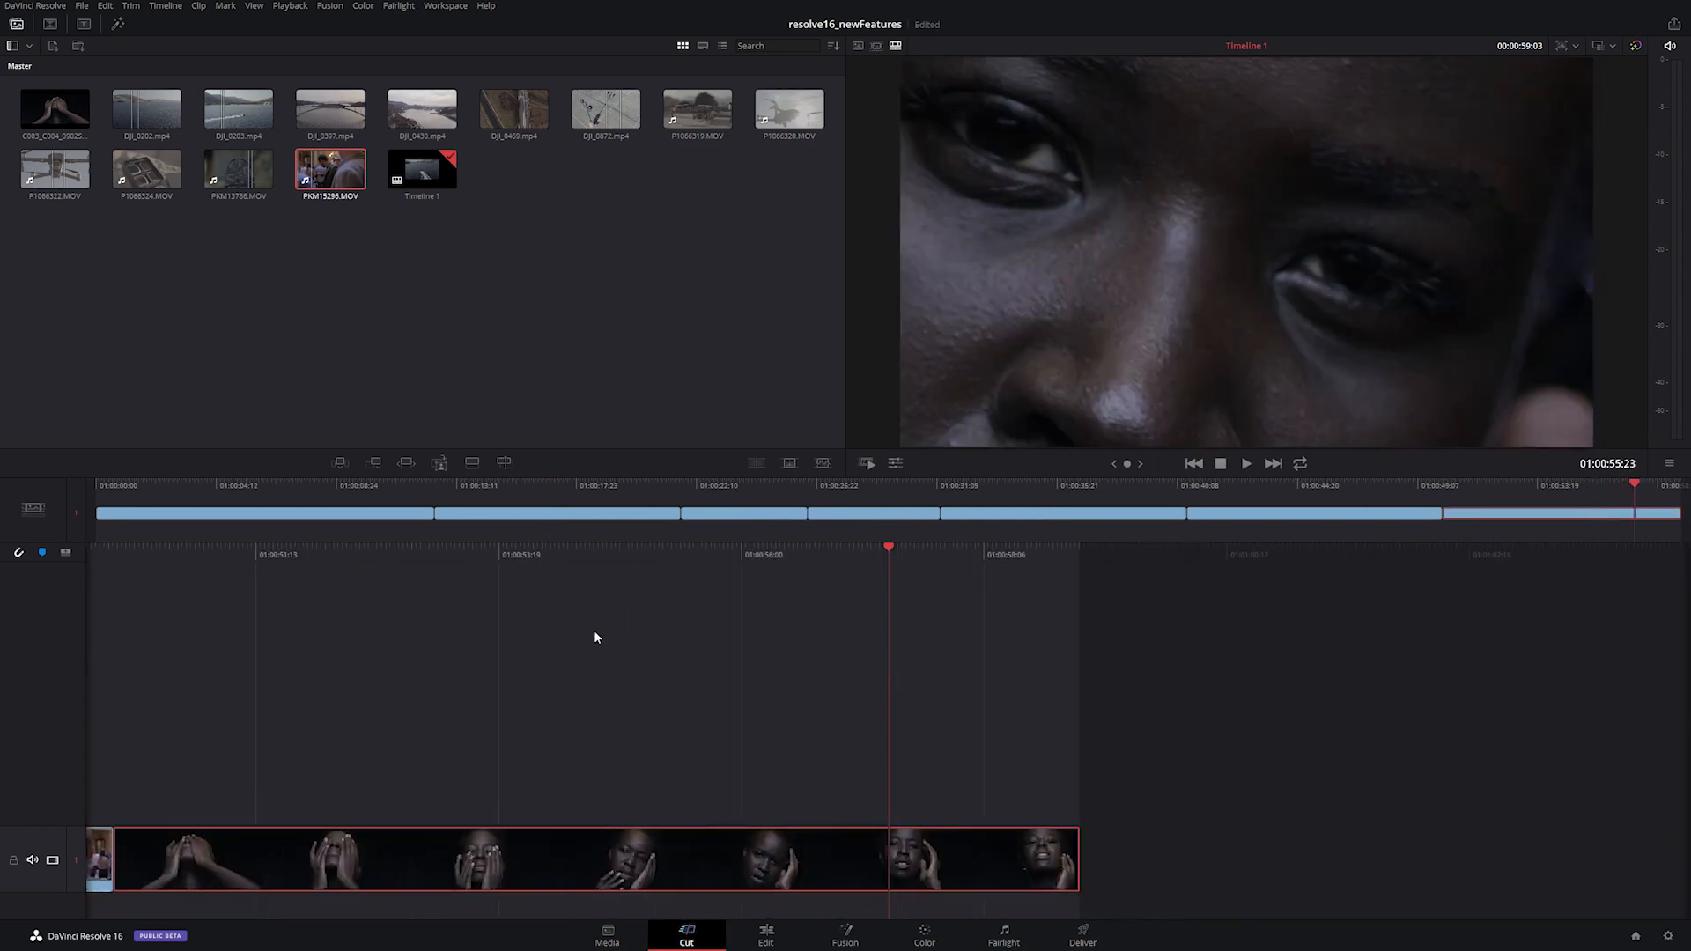
{"action": "right_click", "coordinate": [593, 401]}
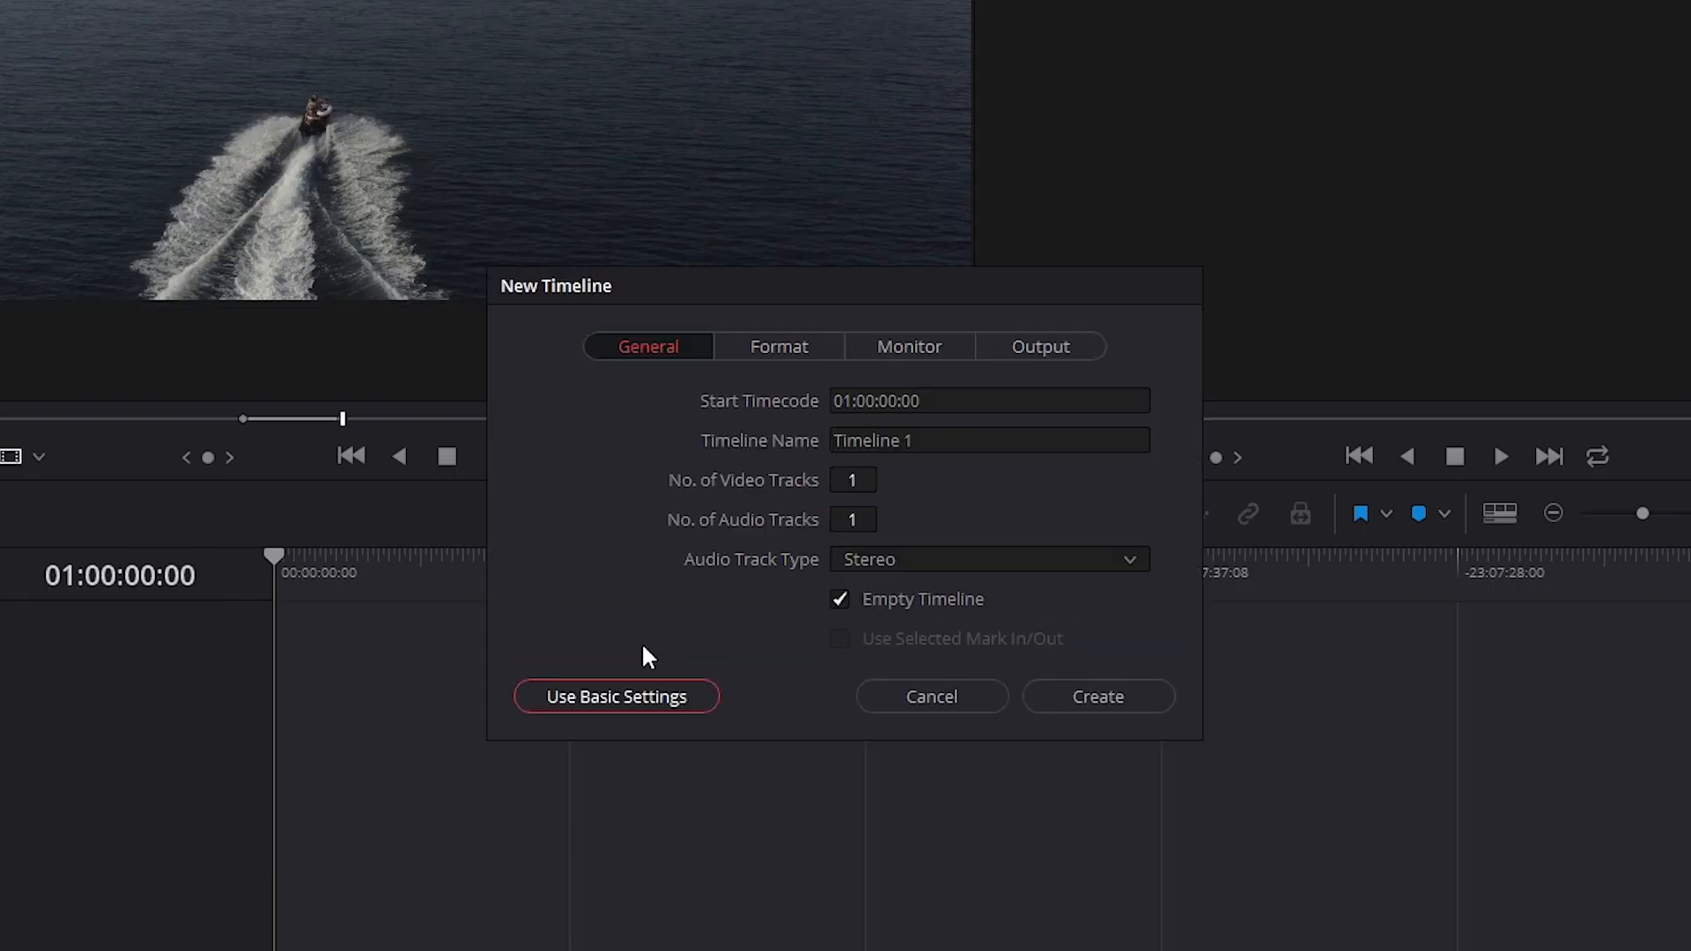
Step: Review the New Timeline Format, mismatched-resolution, Monitor and Output settings
{"action": "left_click", "coordinate": [778, 346]}
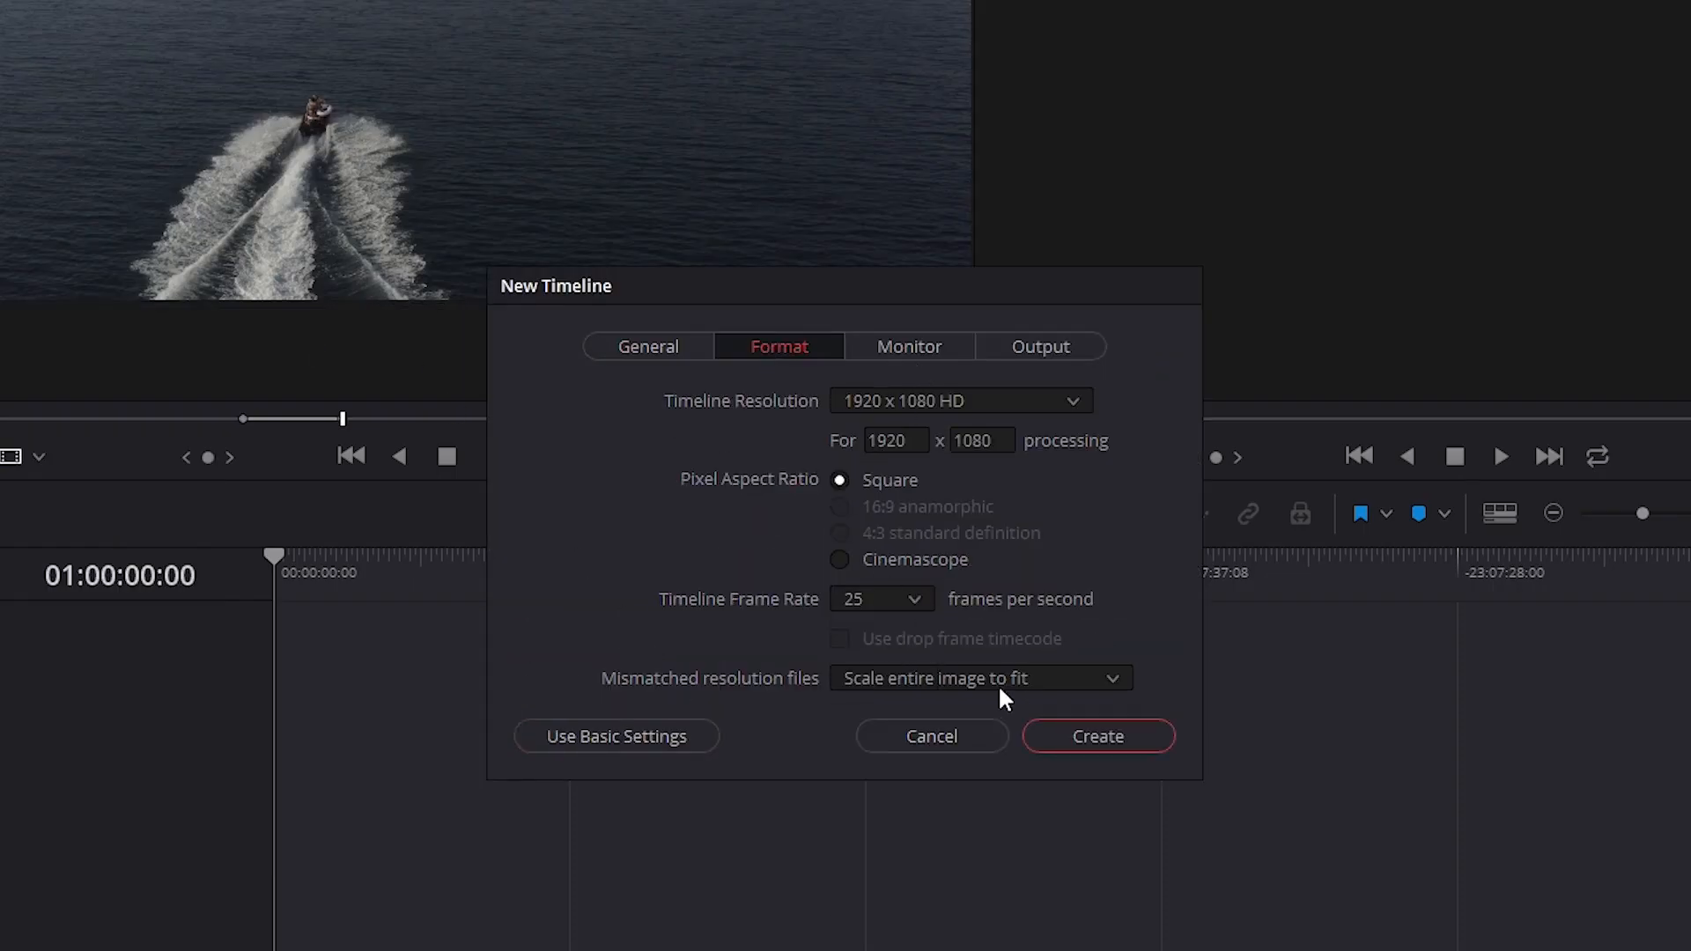
{"action": "left_click", "coordinate": [977, 677]}
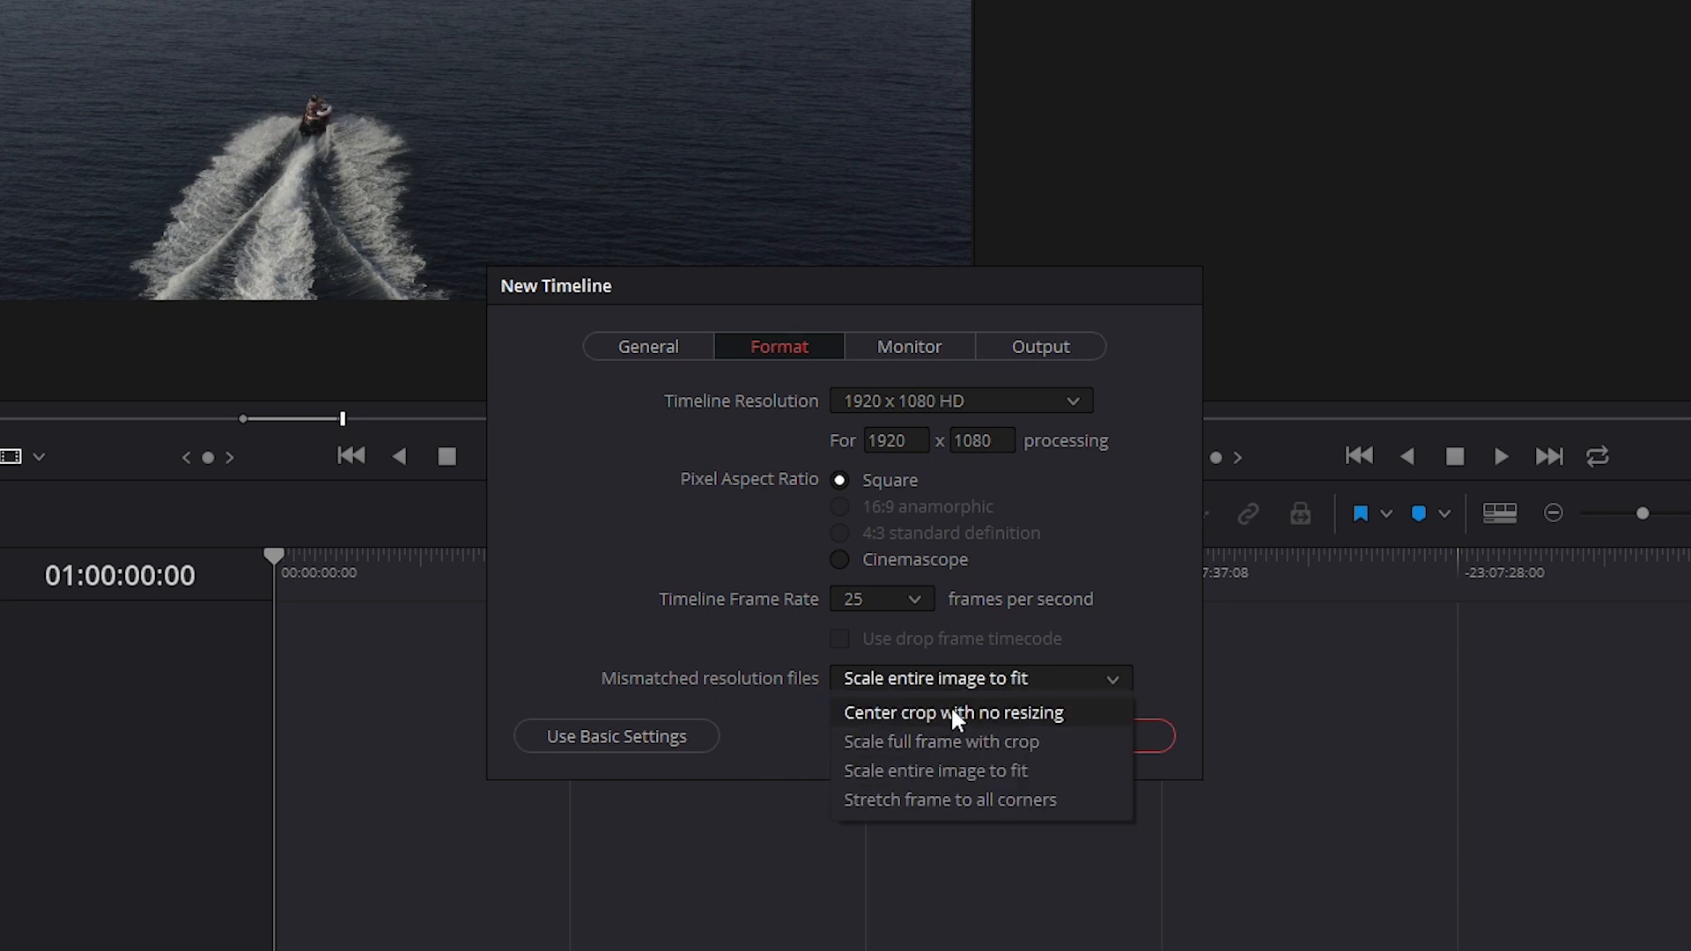
{"action": "left_click", "coordinate": [909, 347]}
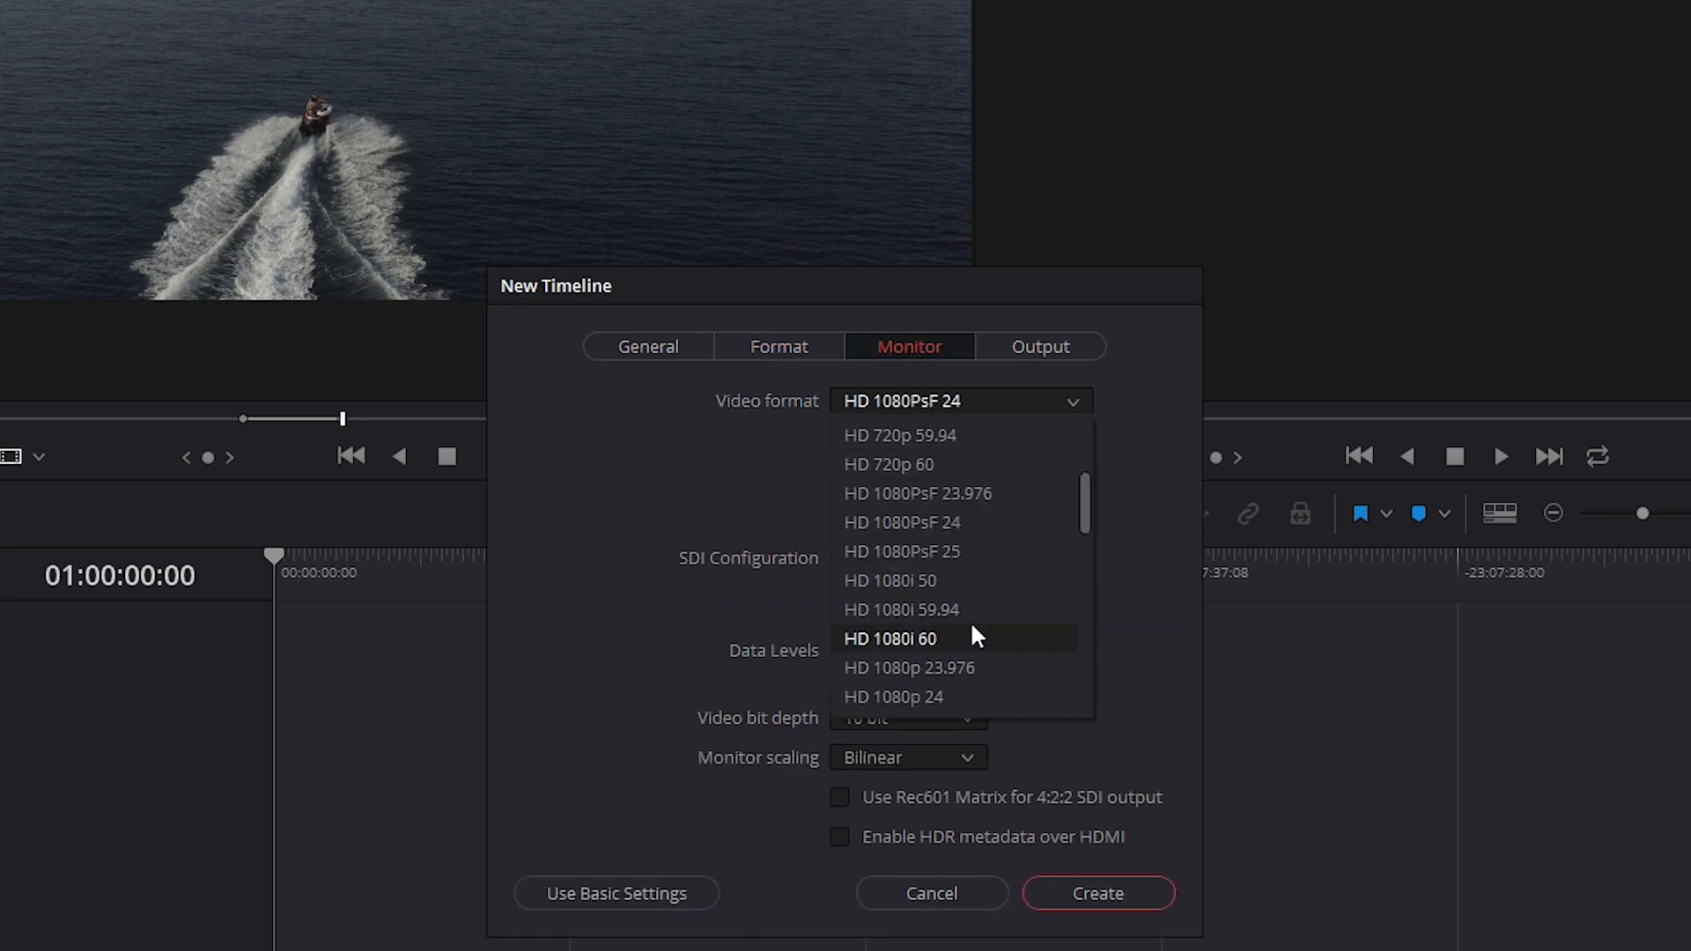
{"action": "left_click", "coordinate": [1039, 346]}
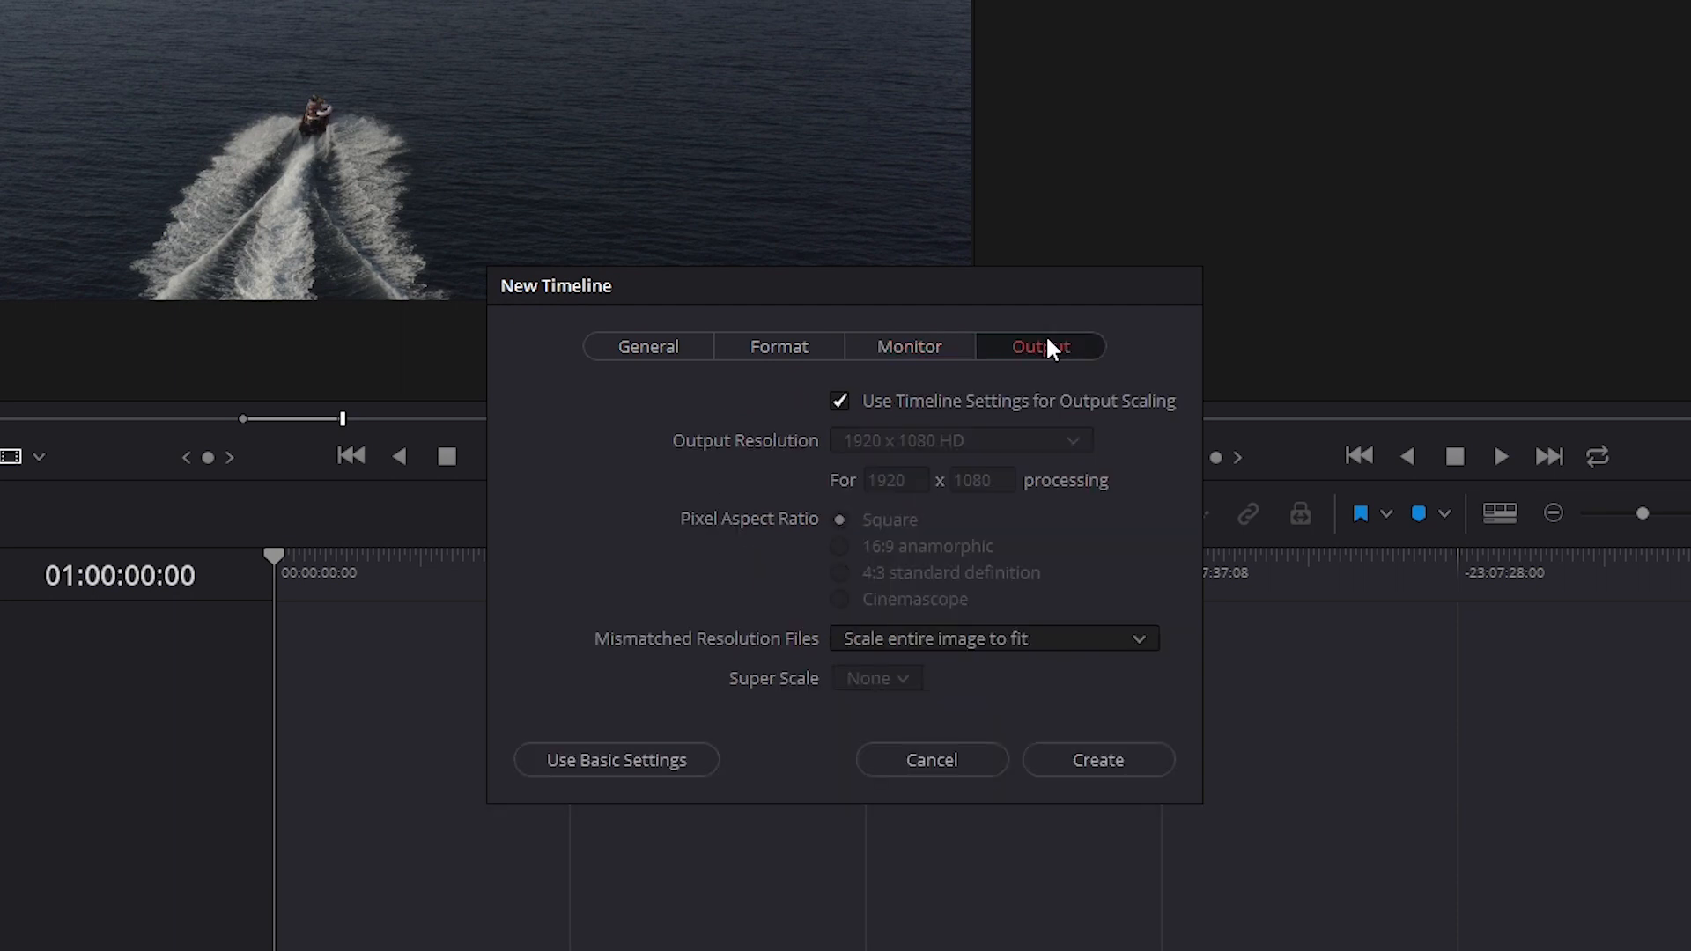
Step: Write the project note 'Buy bread and Resolve Advanced'
{"action": "left_click", "coordinate": [137, 11]}
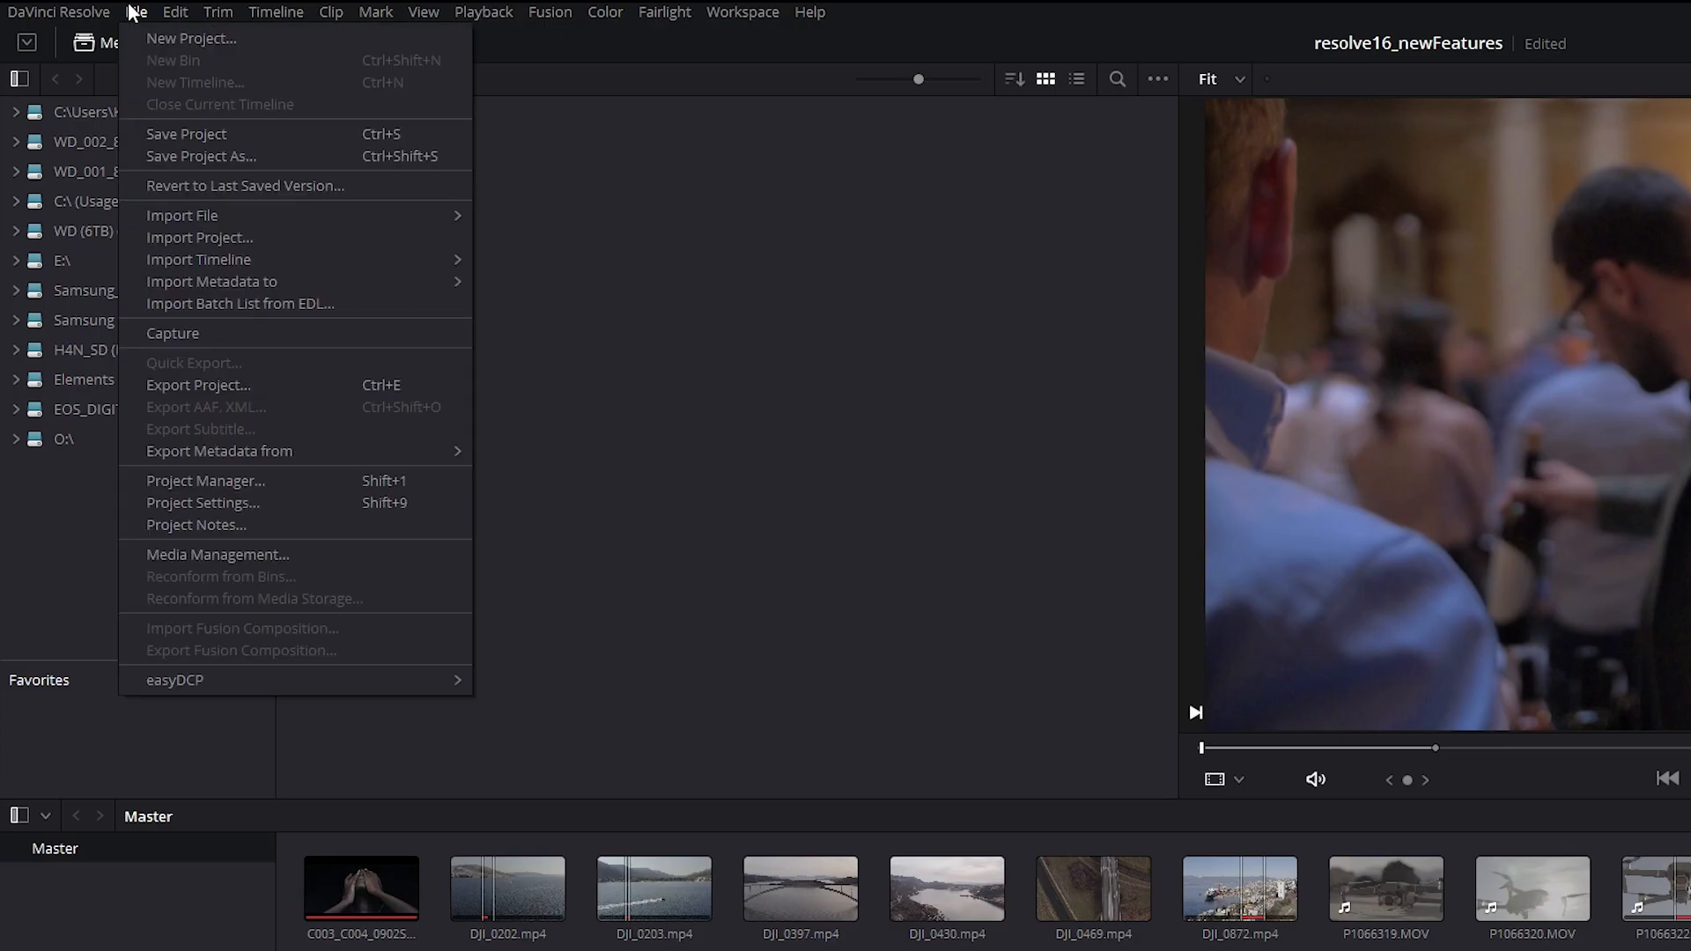
{"action": "left_click", "coordinate": [195, 524]}
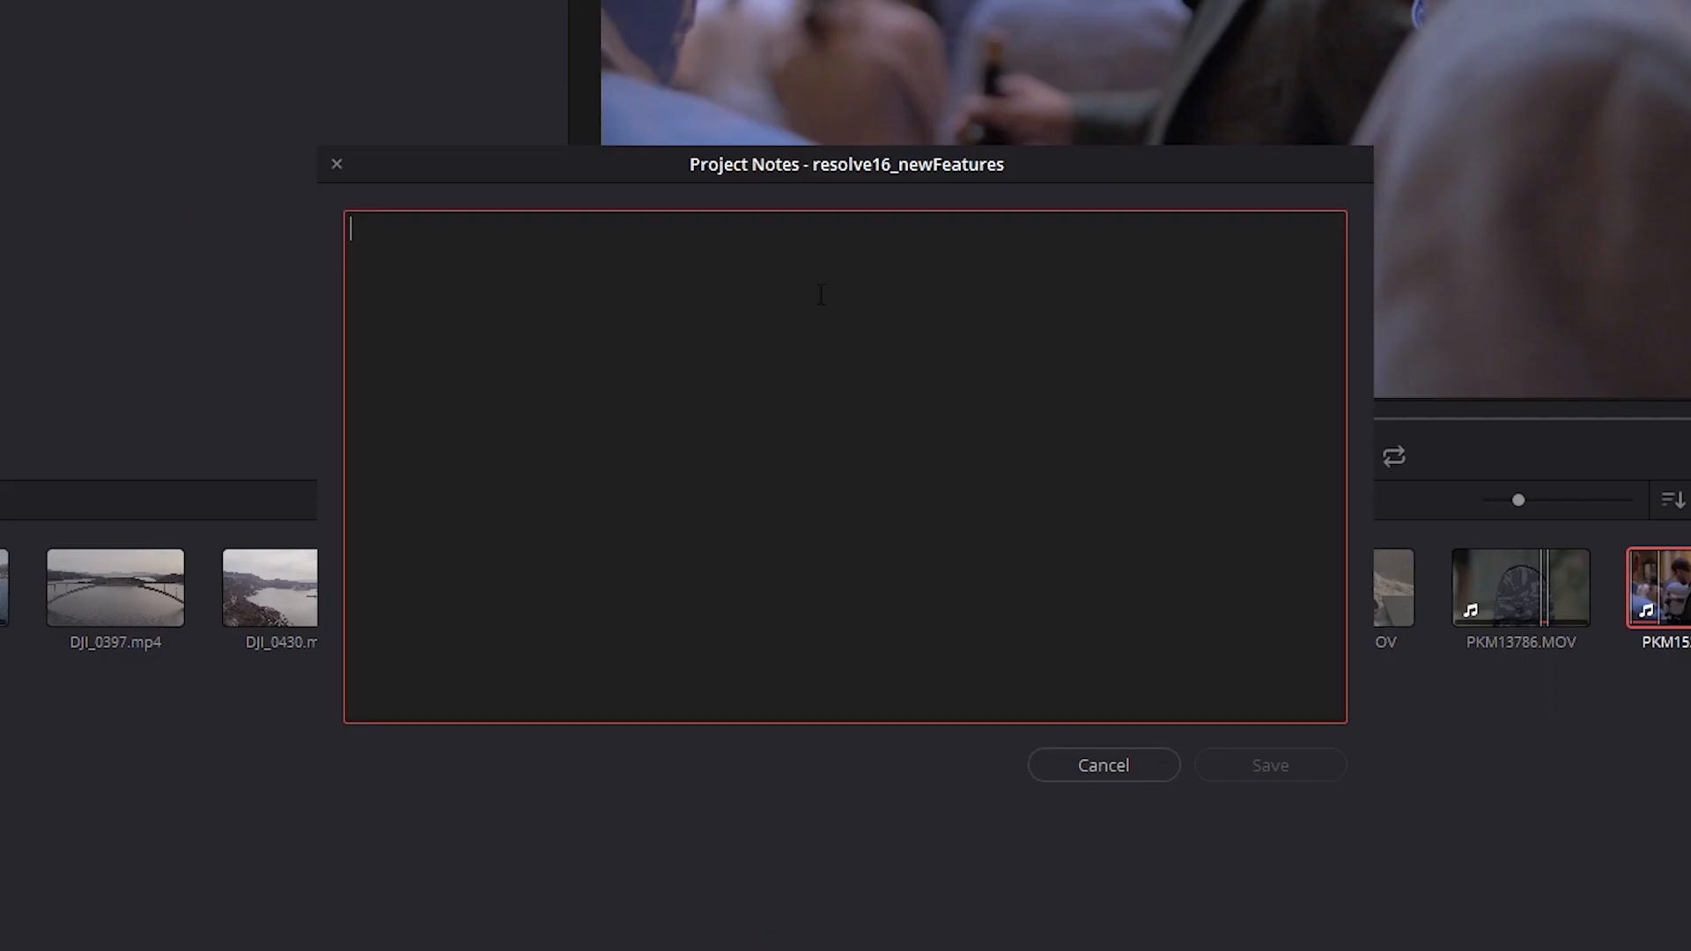
{"action": "type", "text": "Buy bread and Resolve Advanced"}
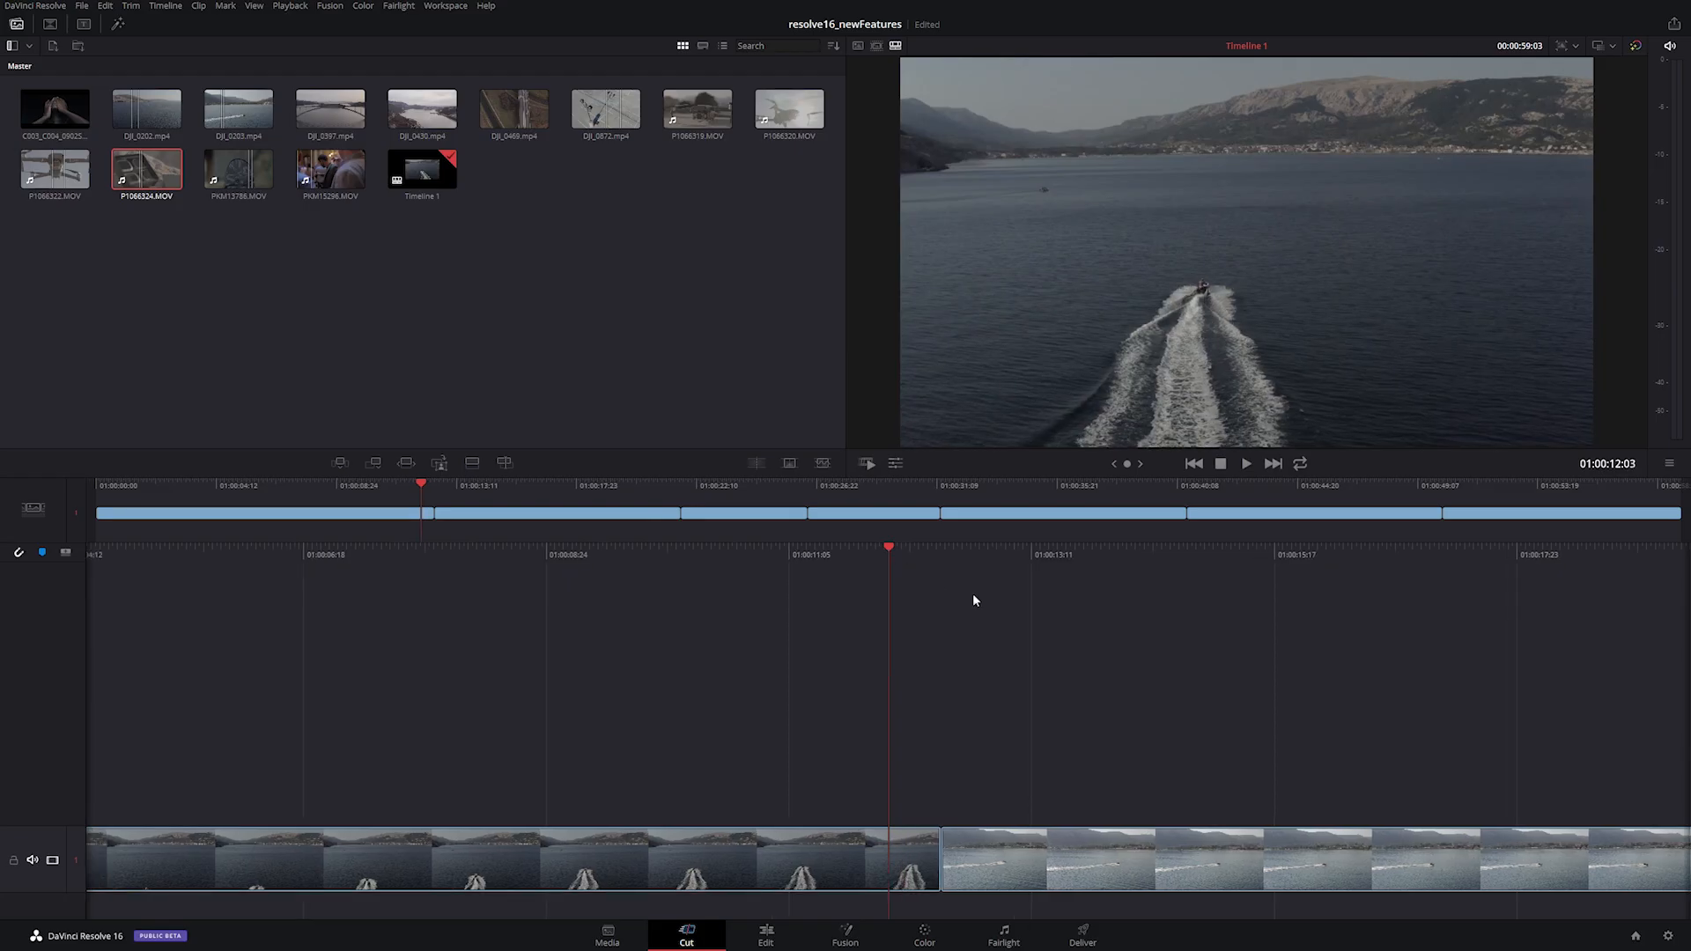
{"action": "mouse_move", "coordinate": [220, 765]}
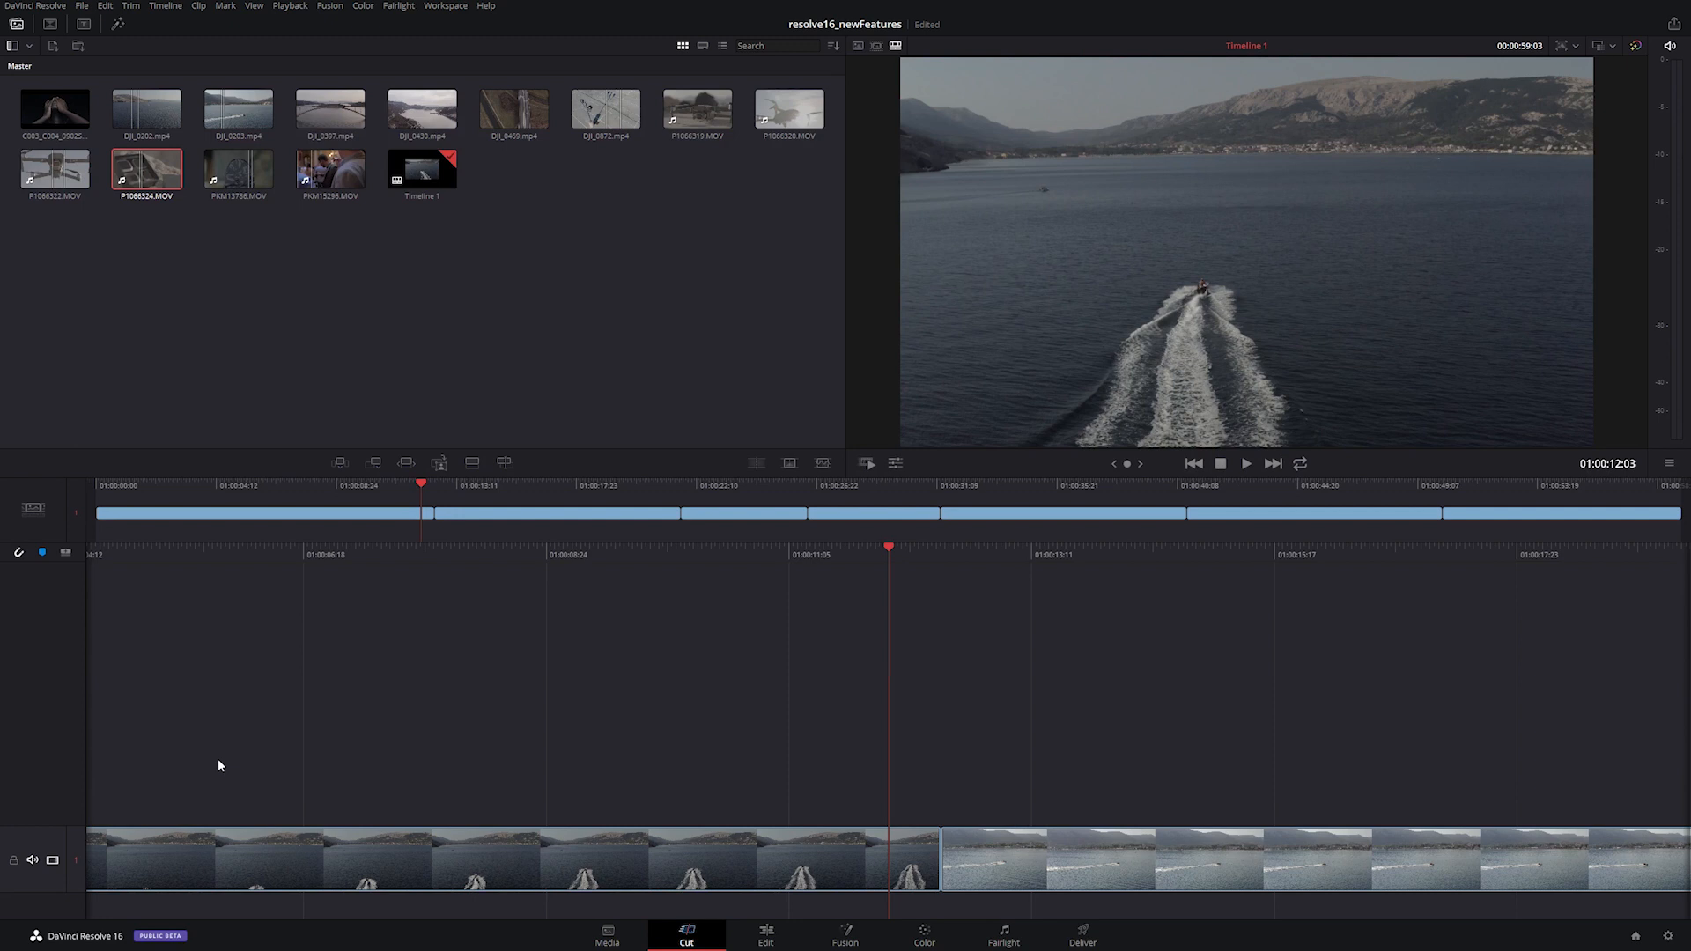
{"action": "mouse_move", "coordinate": [124, 616]}
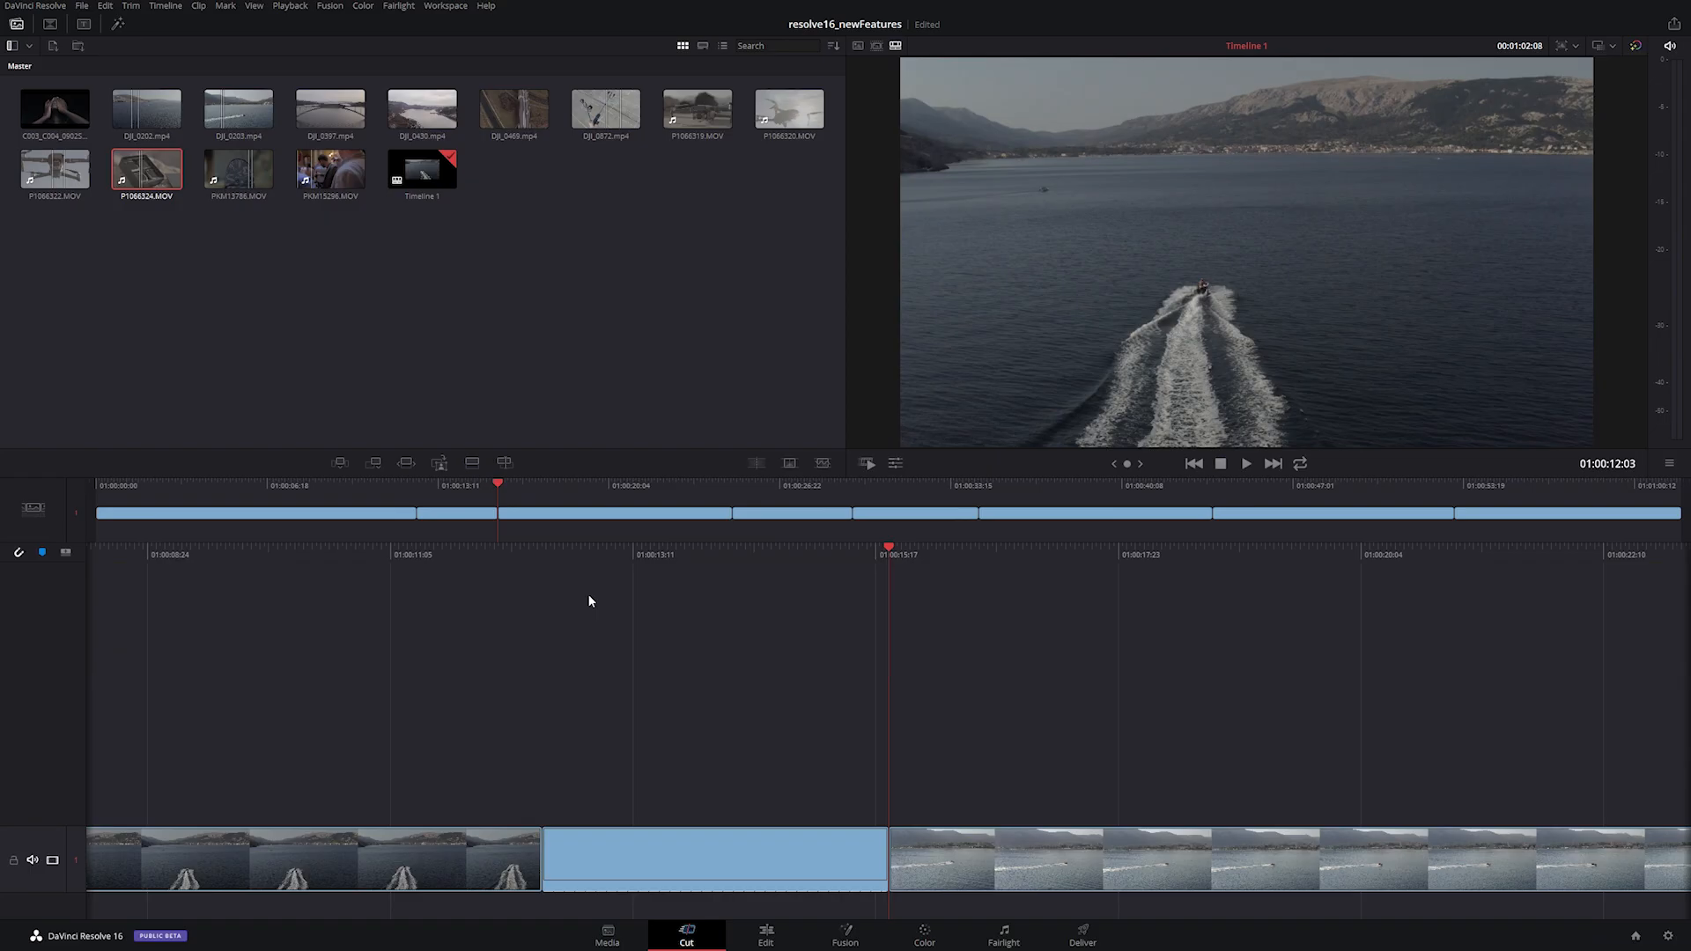
Step: Preview DJI_0469 and DJI_0203, place clips on the timeline, and import DJI_0877.mp4
{"action": "left_click", "coordinate": [513, 107]}
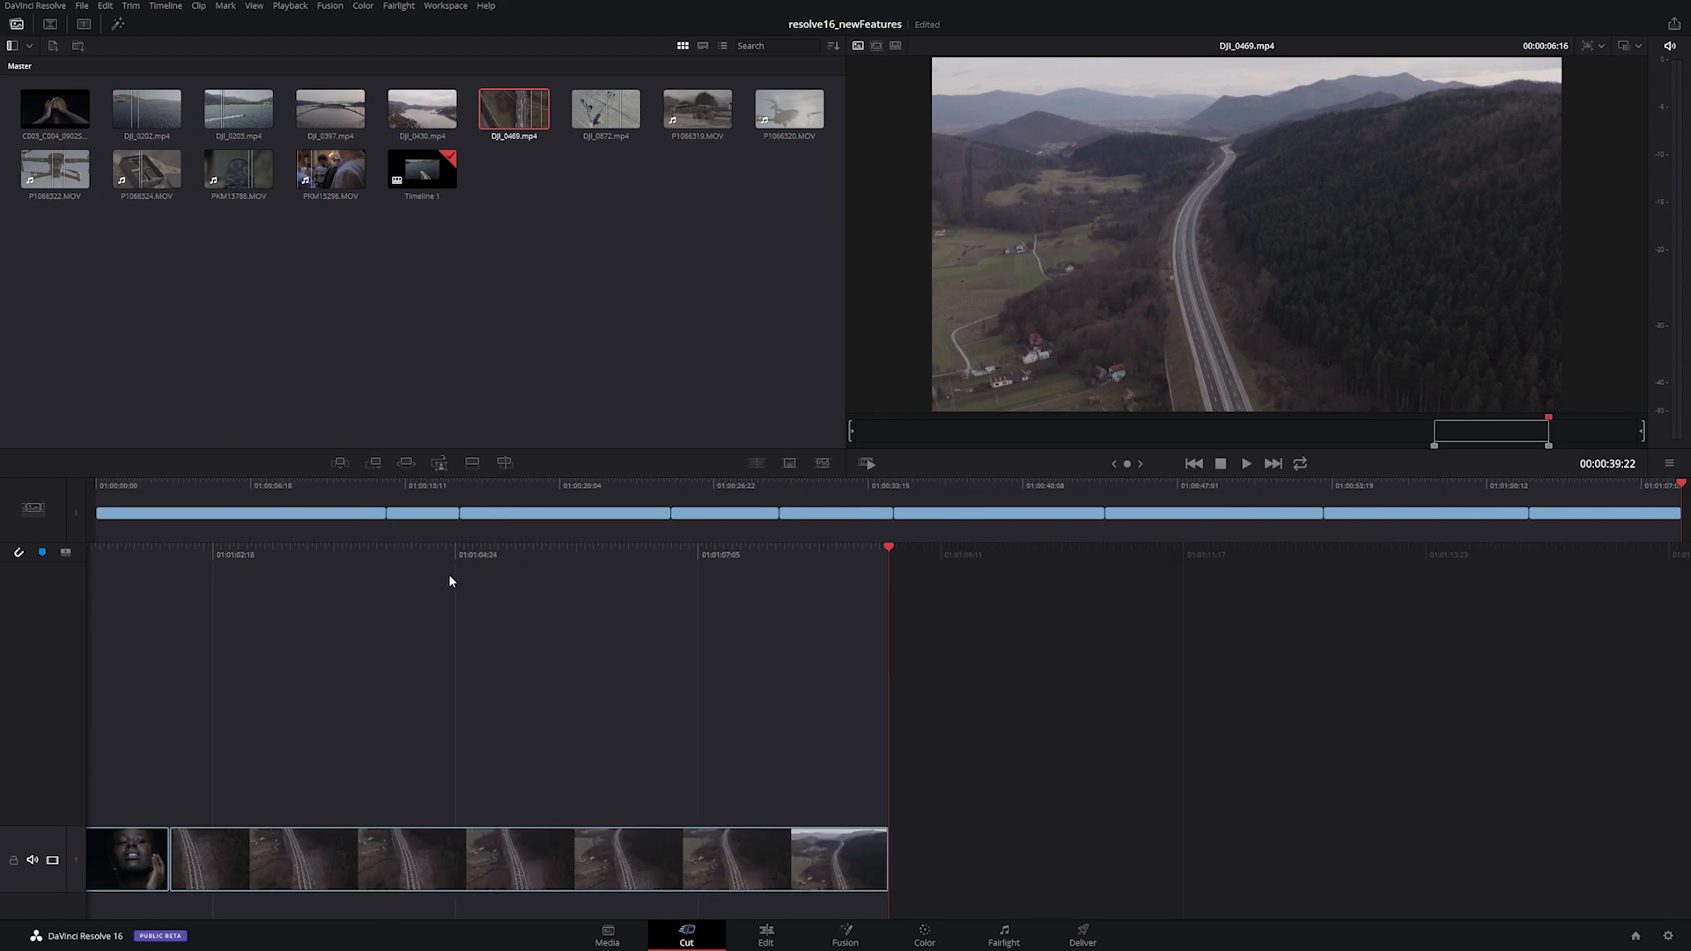
{"action": "left_click", "coordinate": [697, 108]}
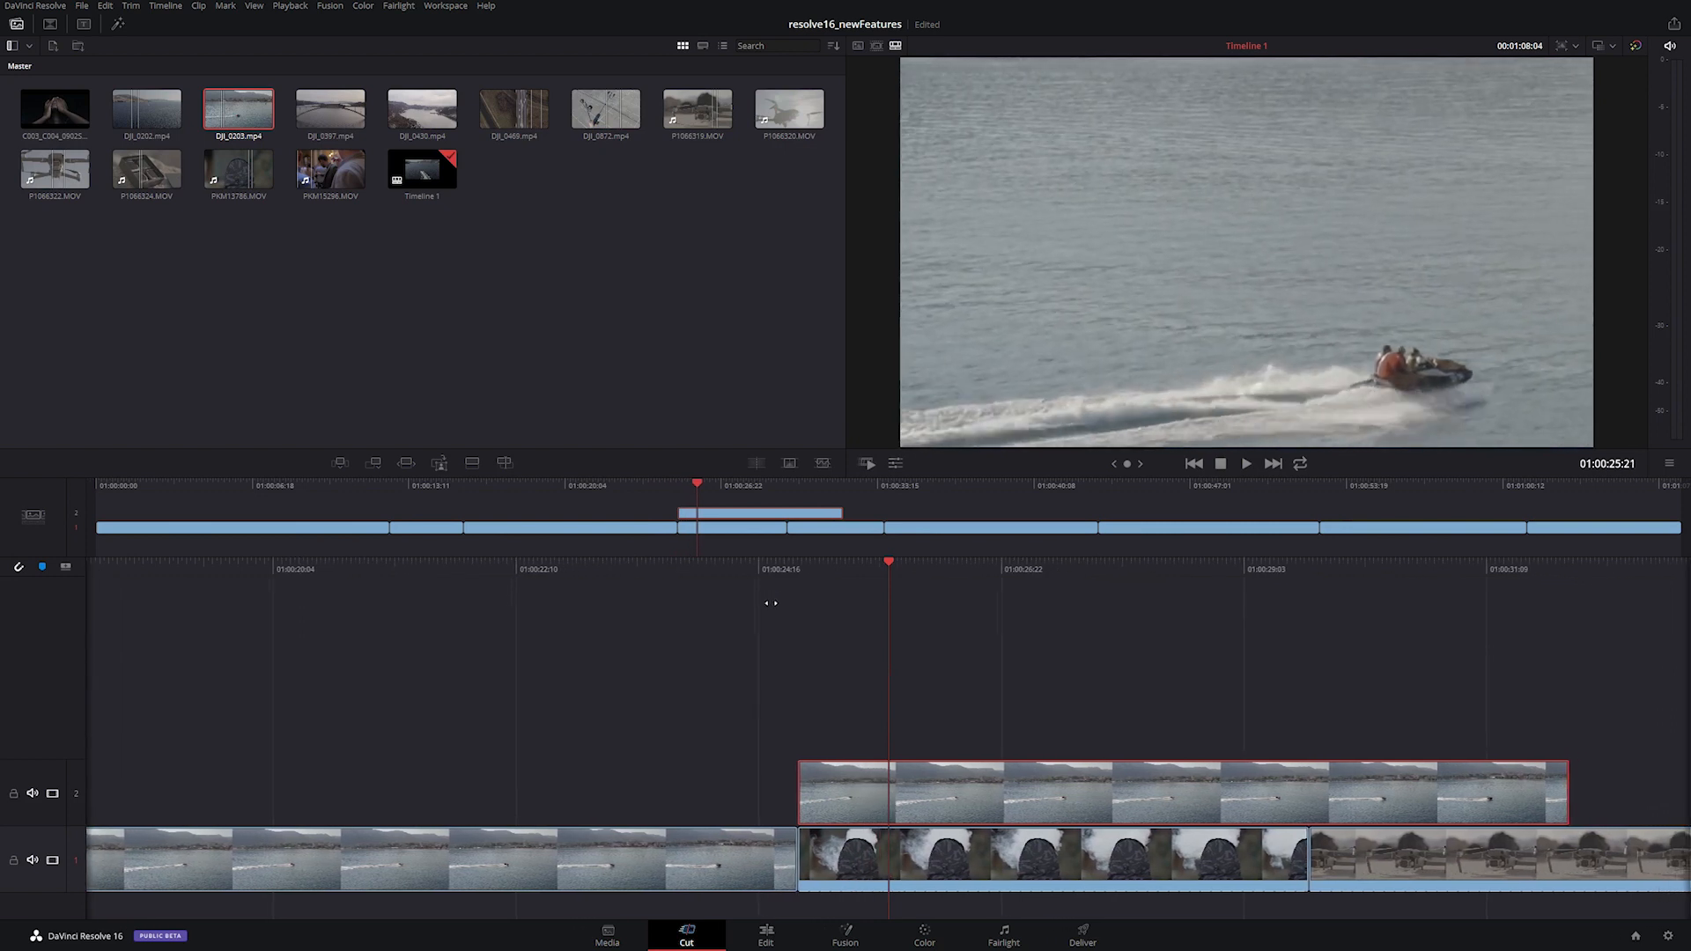
{"action": "left_click", "coordinate": [422, 107]}
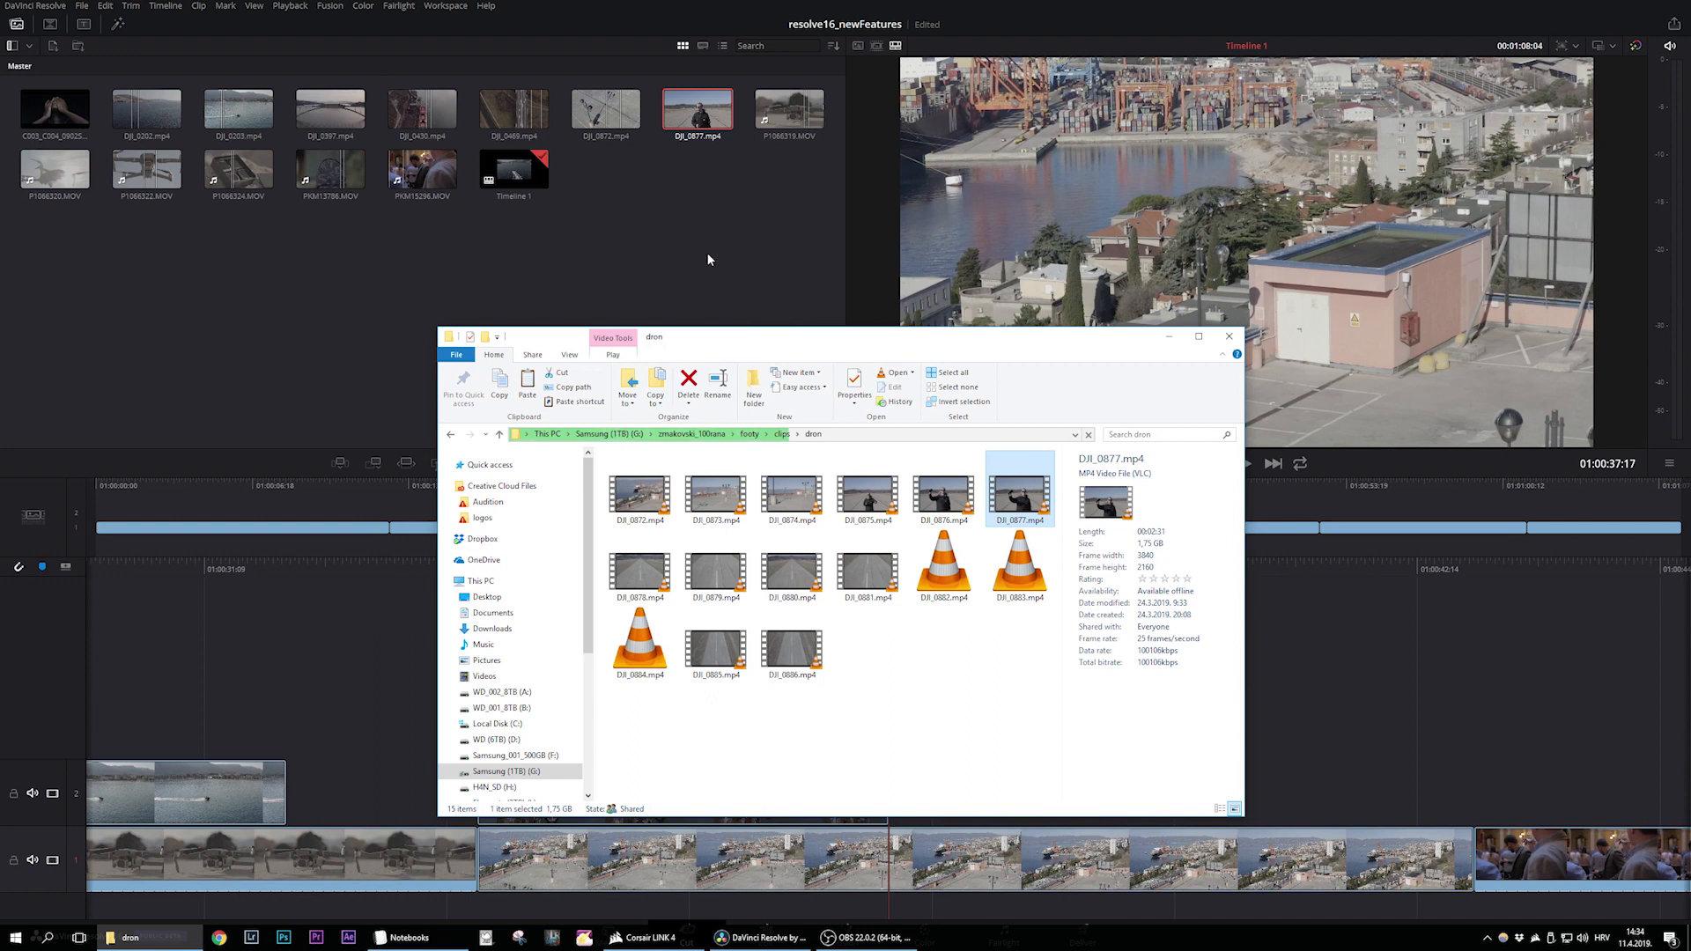
{"action": "left_click", "coordinate": [1227, 336]}
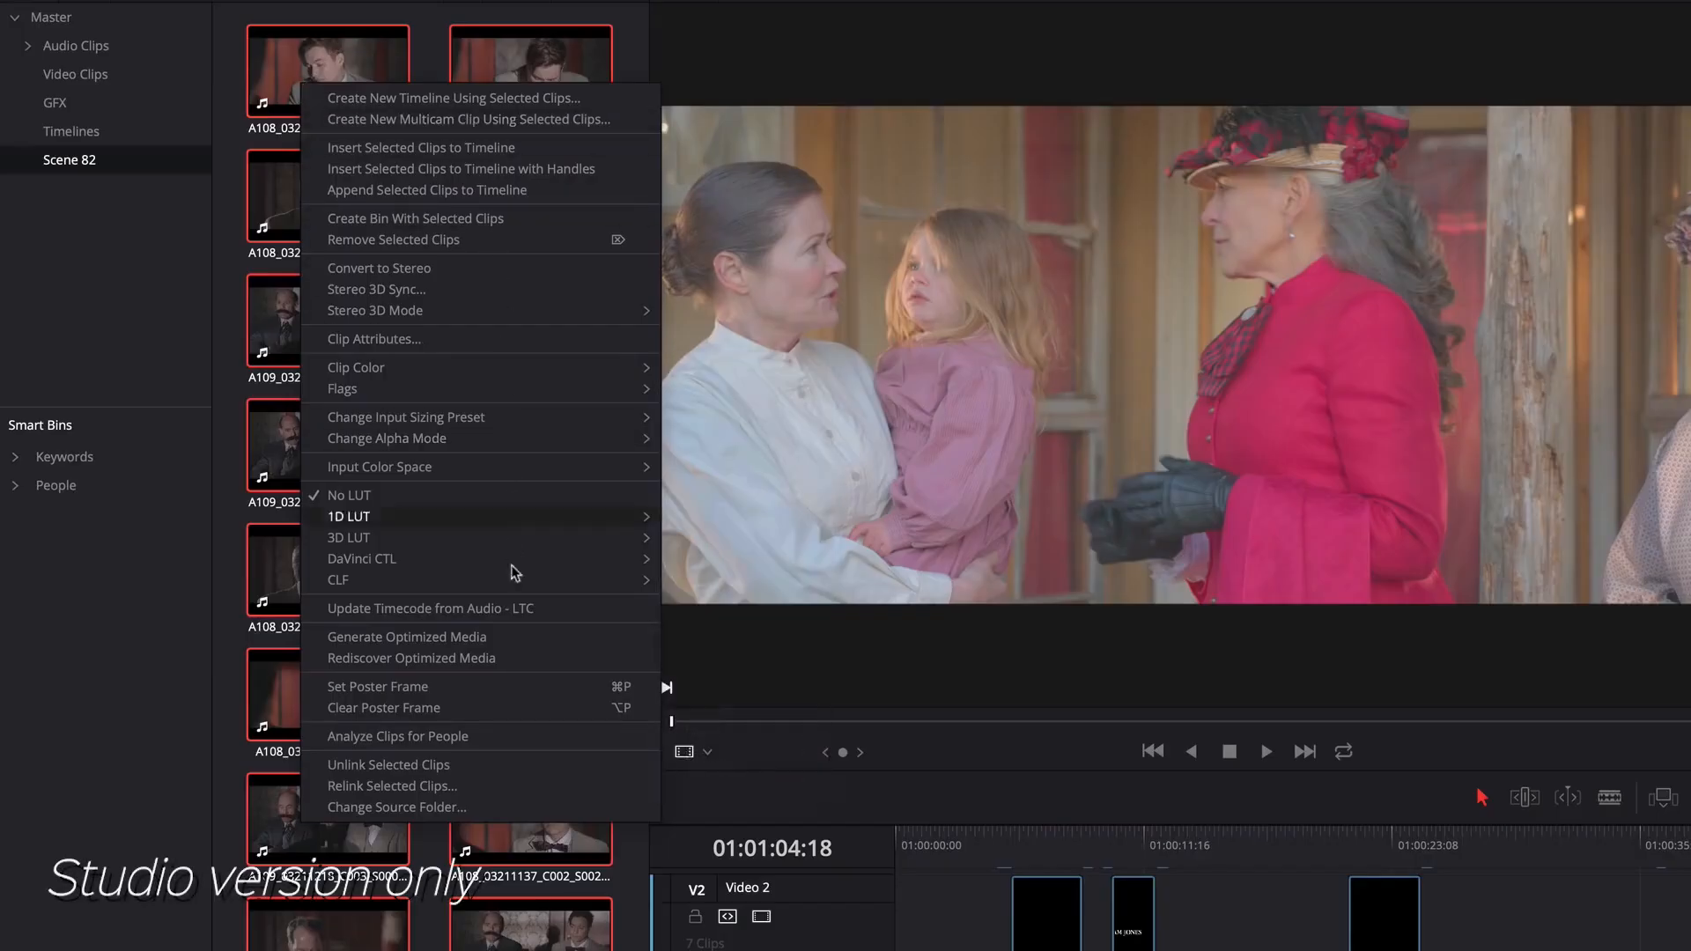
{"action": "mouse_move", "coordinate": [500, 736]}
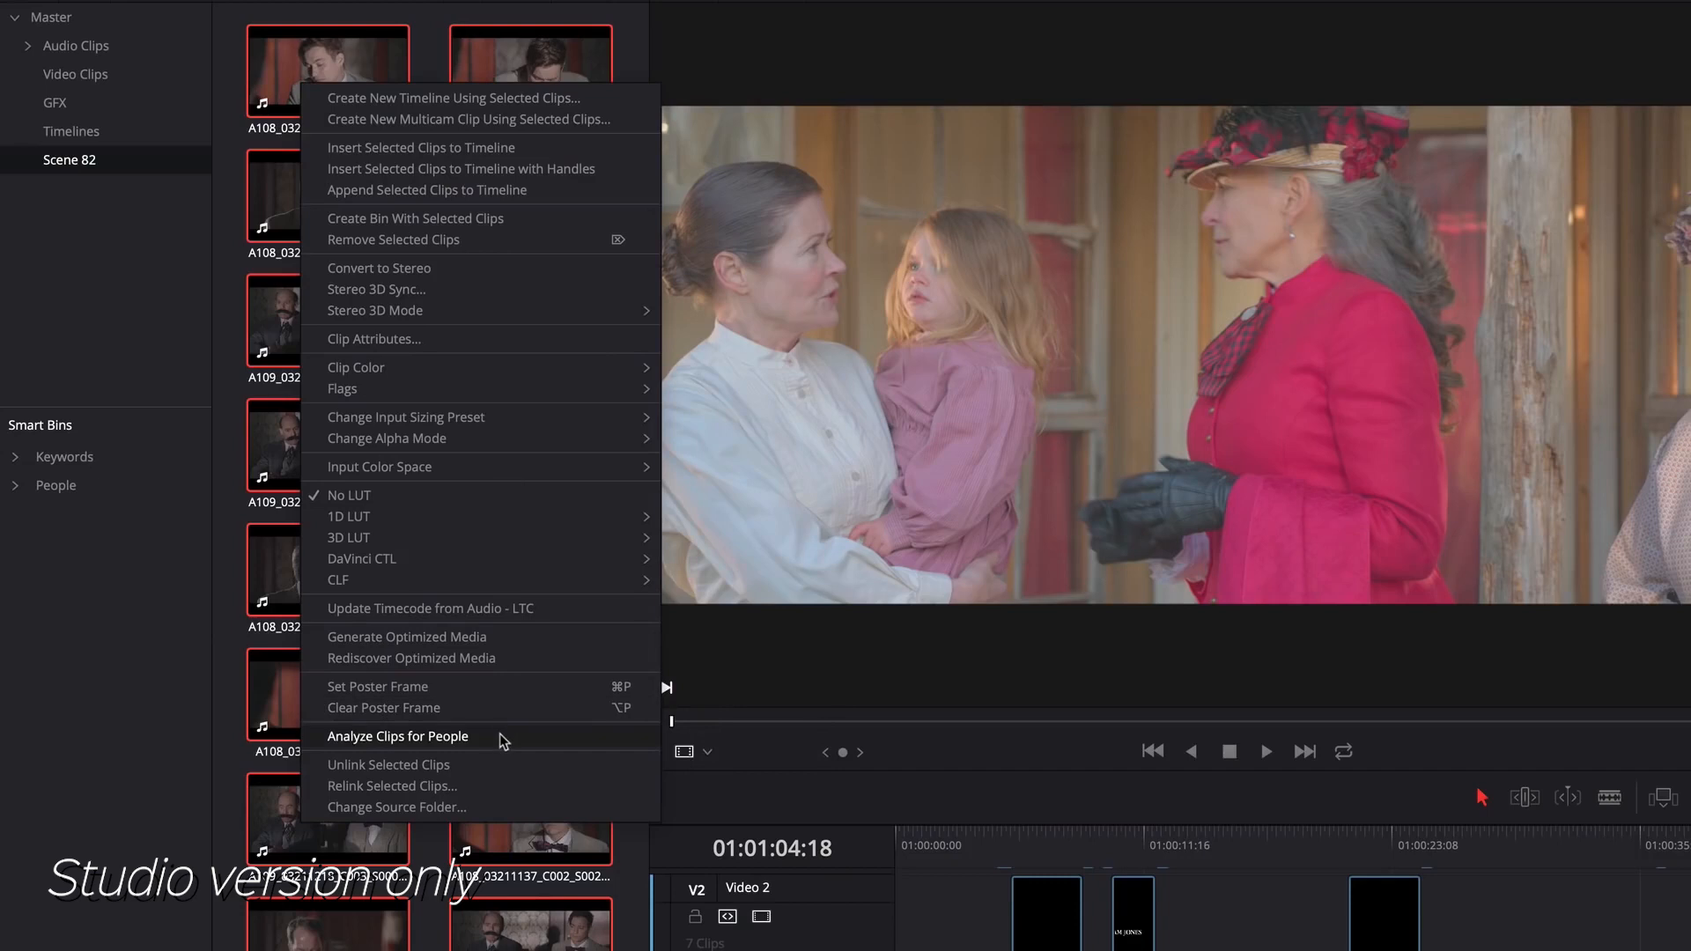
Step: Label the second face MANAGER and normalise A088_03170620_C003.mov audio levels
{"action": "left_click", "coordinate": [397, 735]}
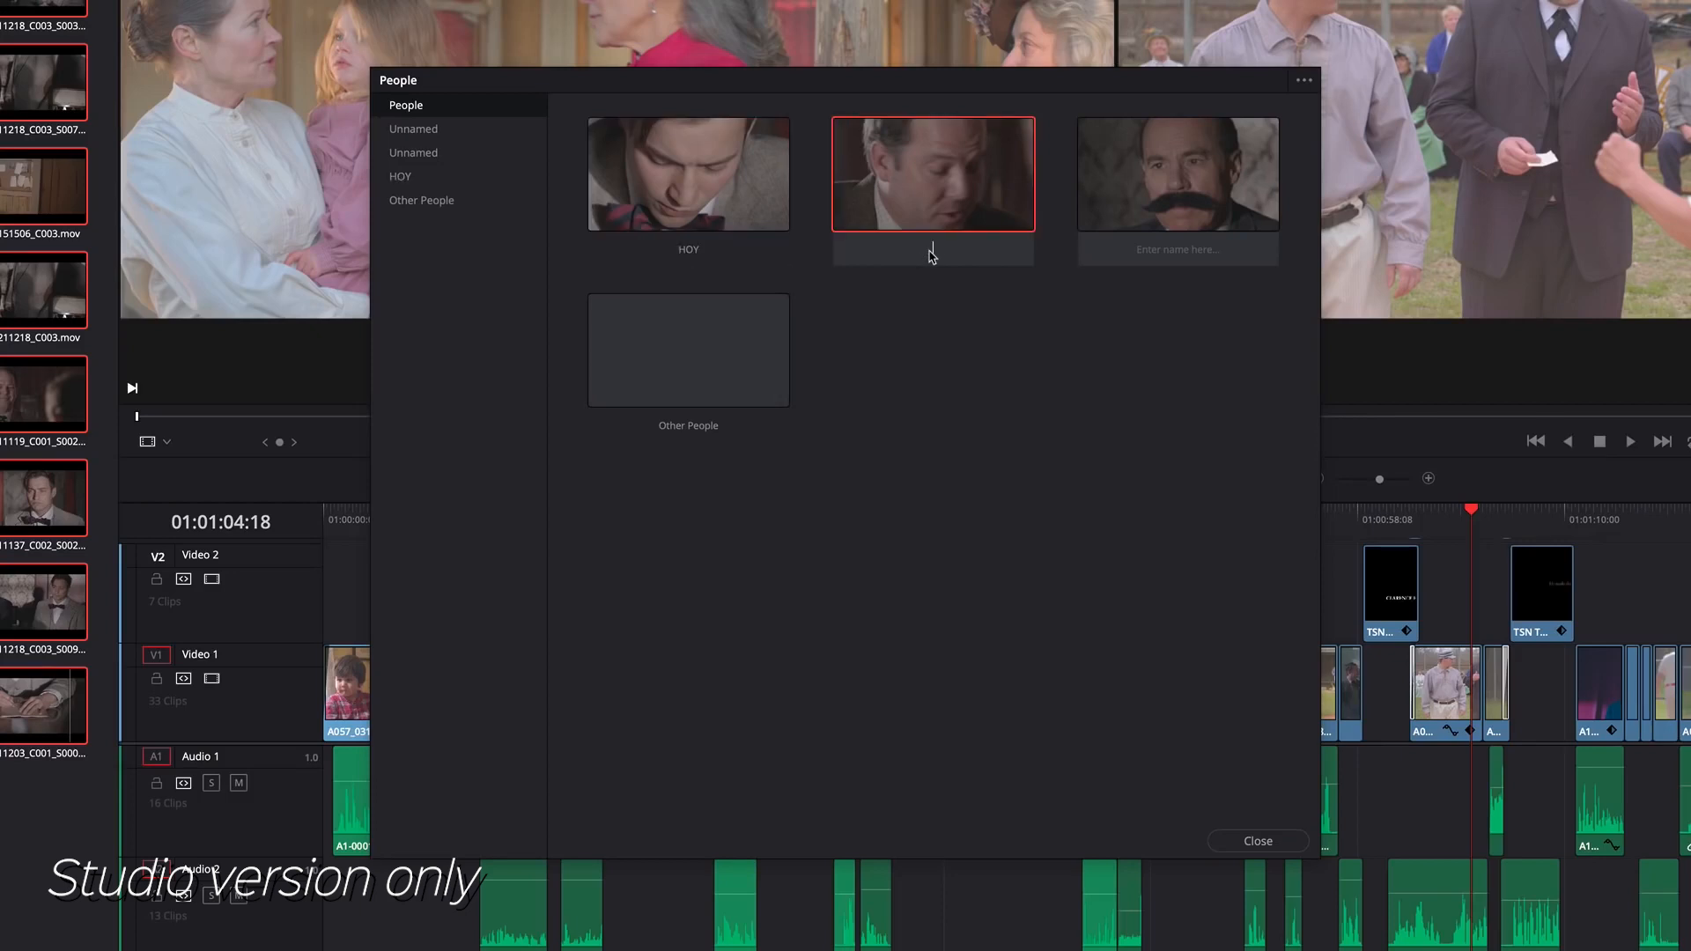
{"action": "type", "text": "MANAGER"}
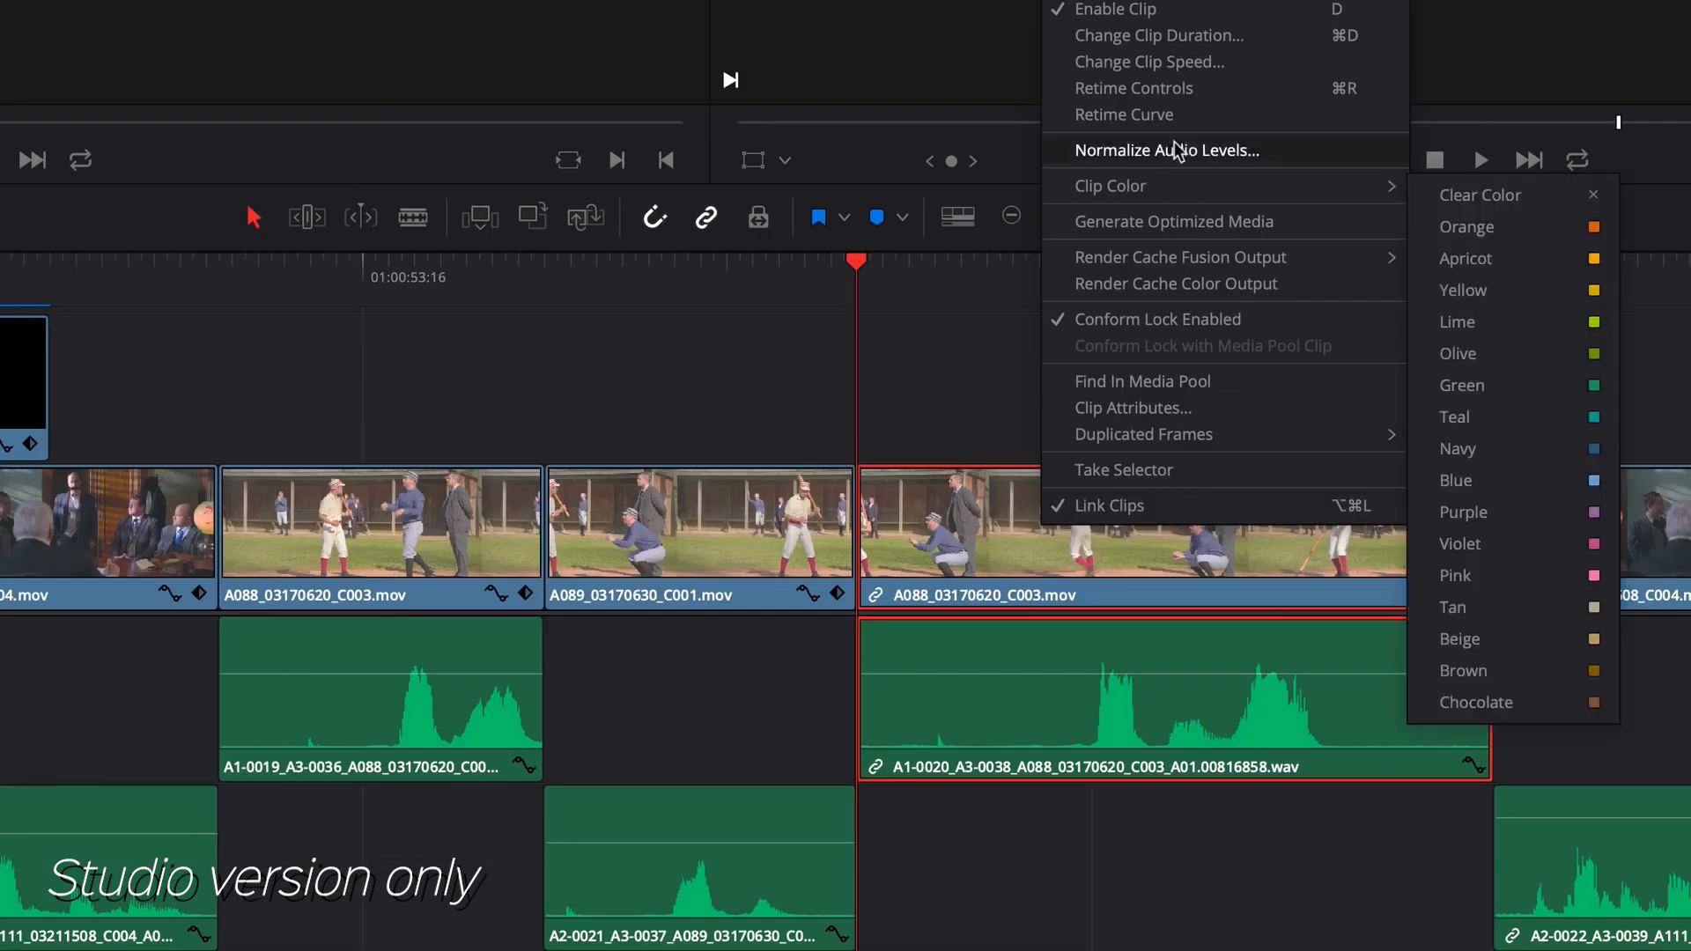
{"action": "left_click", "coordinate": [1148, 61]}
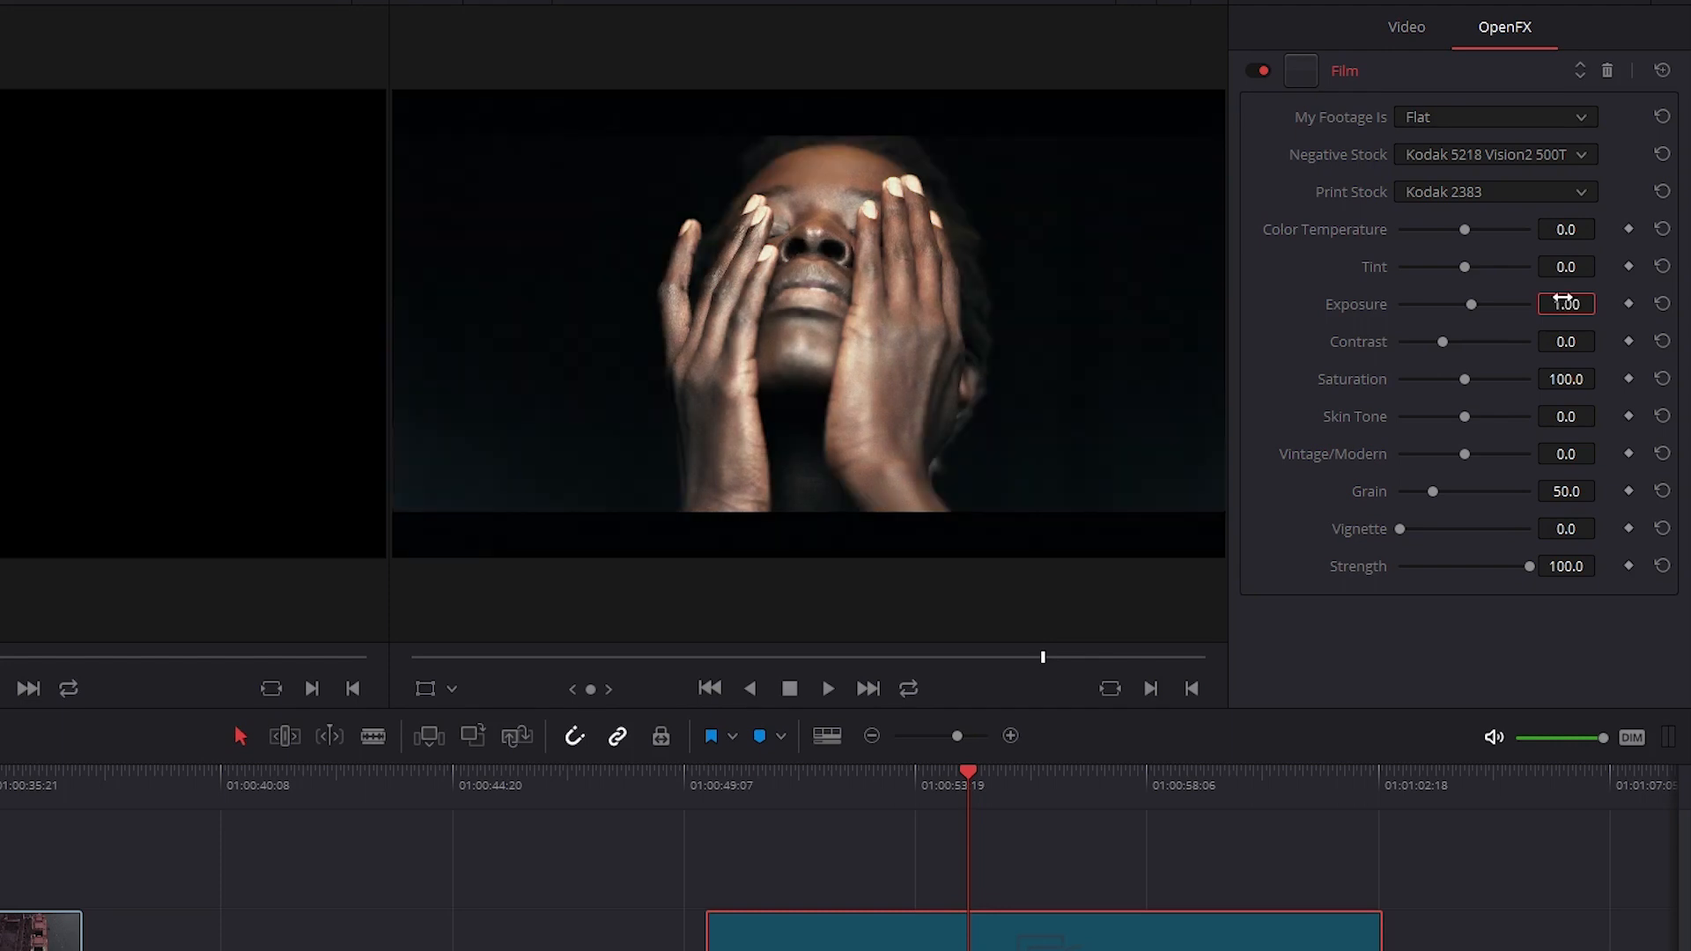
Step: Set Film Look exposure, stabilise clip P1066324, and open the drone clip's curve parameter list
{"action": "left_click", "coordinate": [1406, 27]}
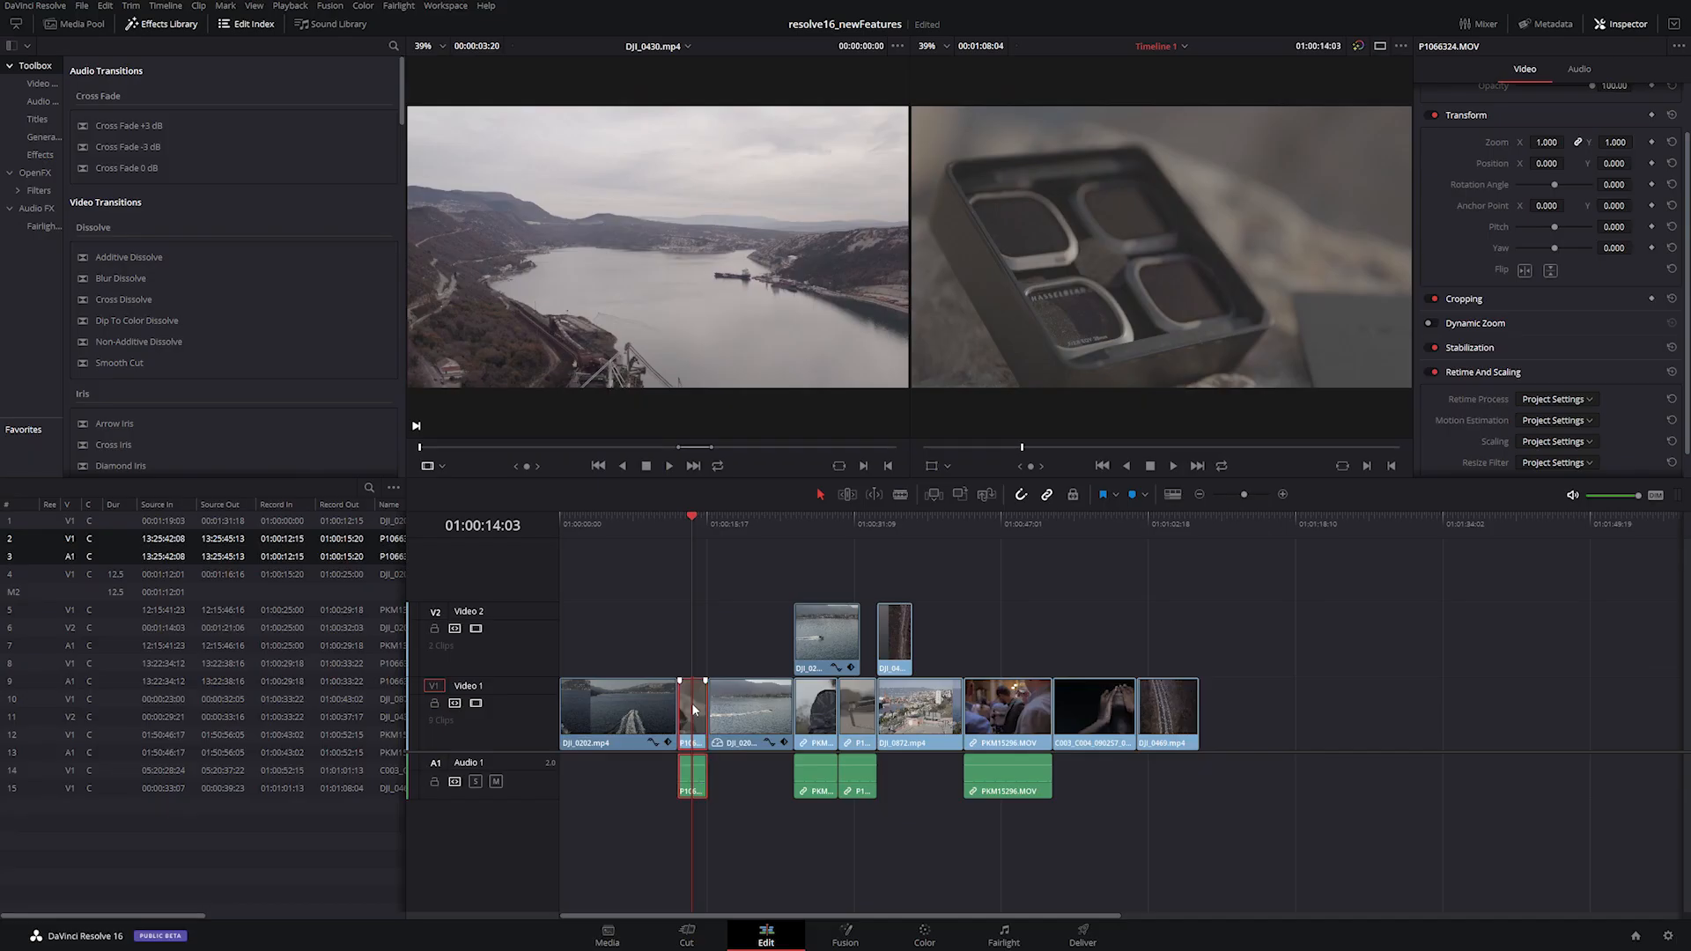
{"action": "left_click", "coordinate": [1432, 370]}
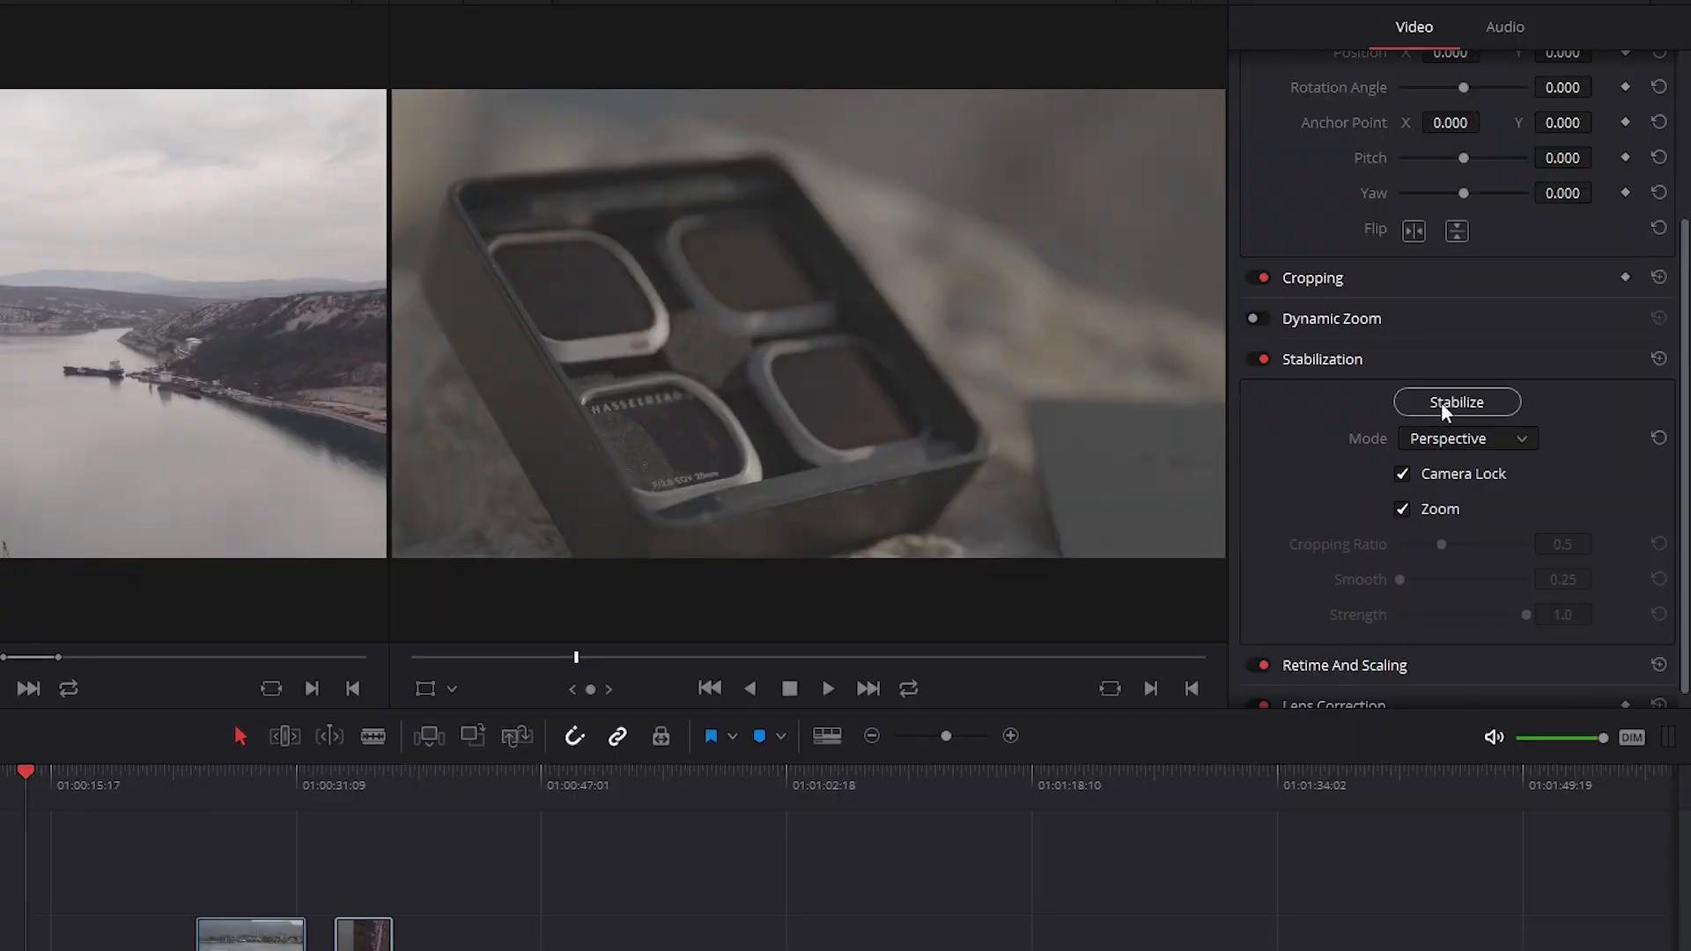
{"action": "left_click", "coordinate": [1456, 401]}
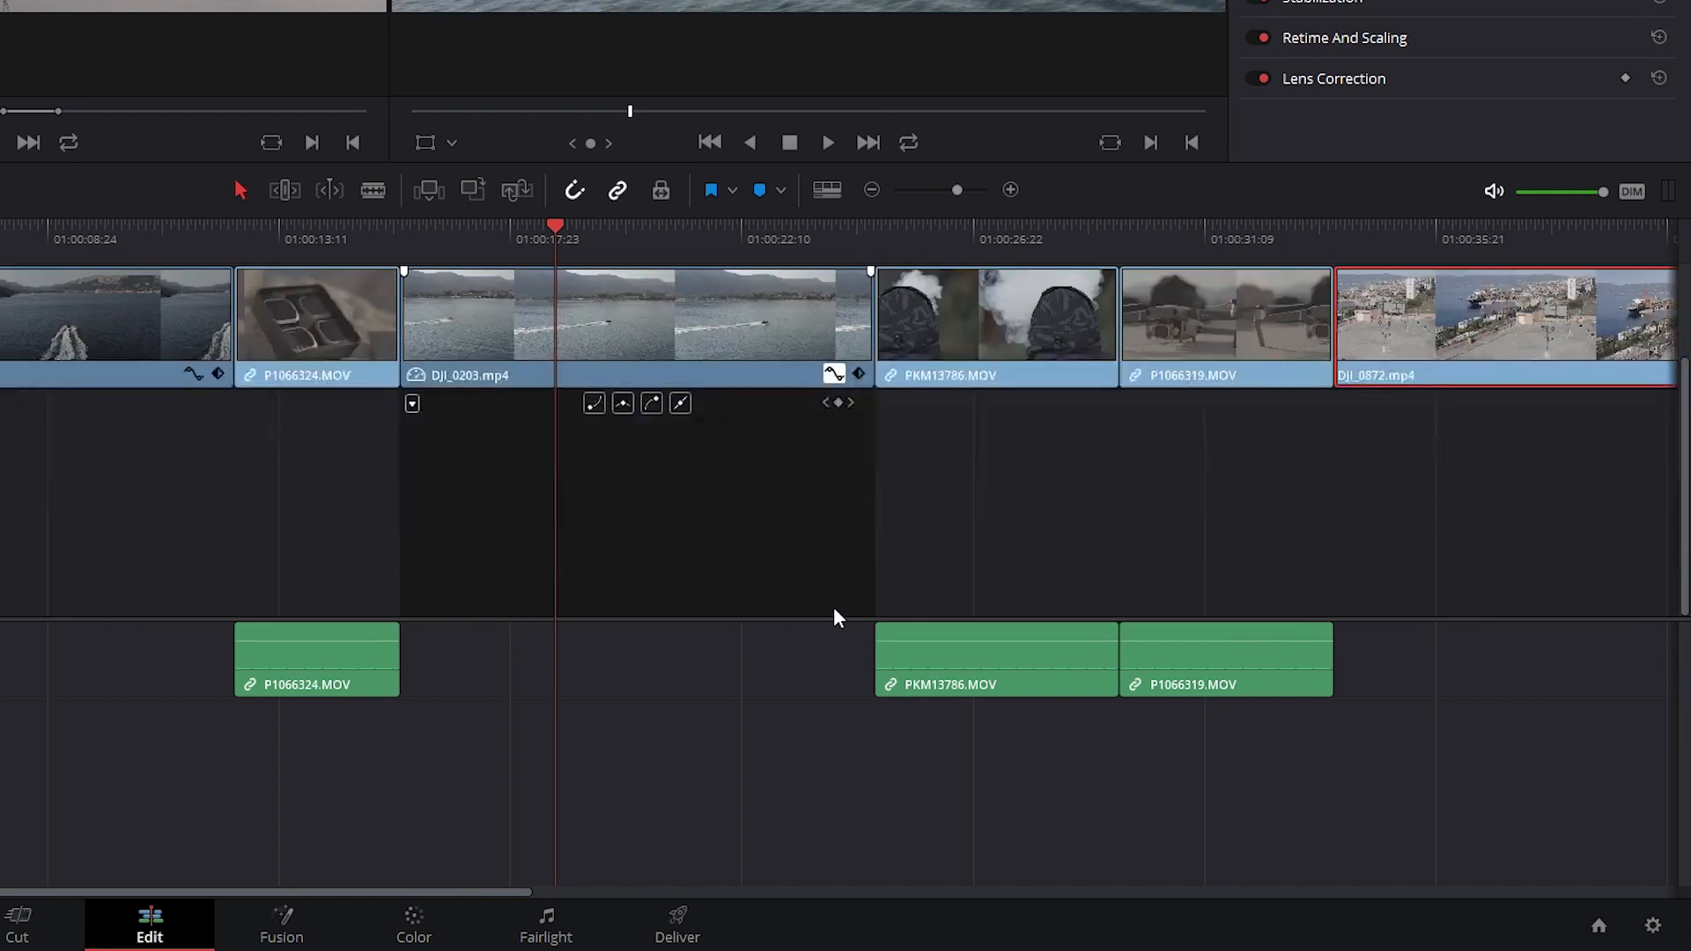
{"action": "left_click", "coordinate": [412, 403]}
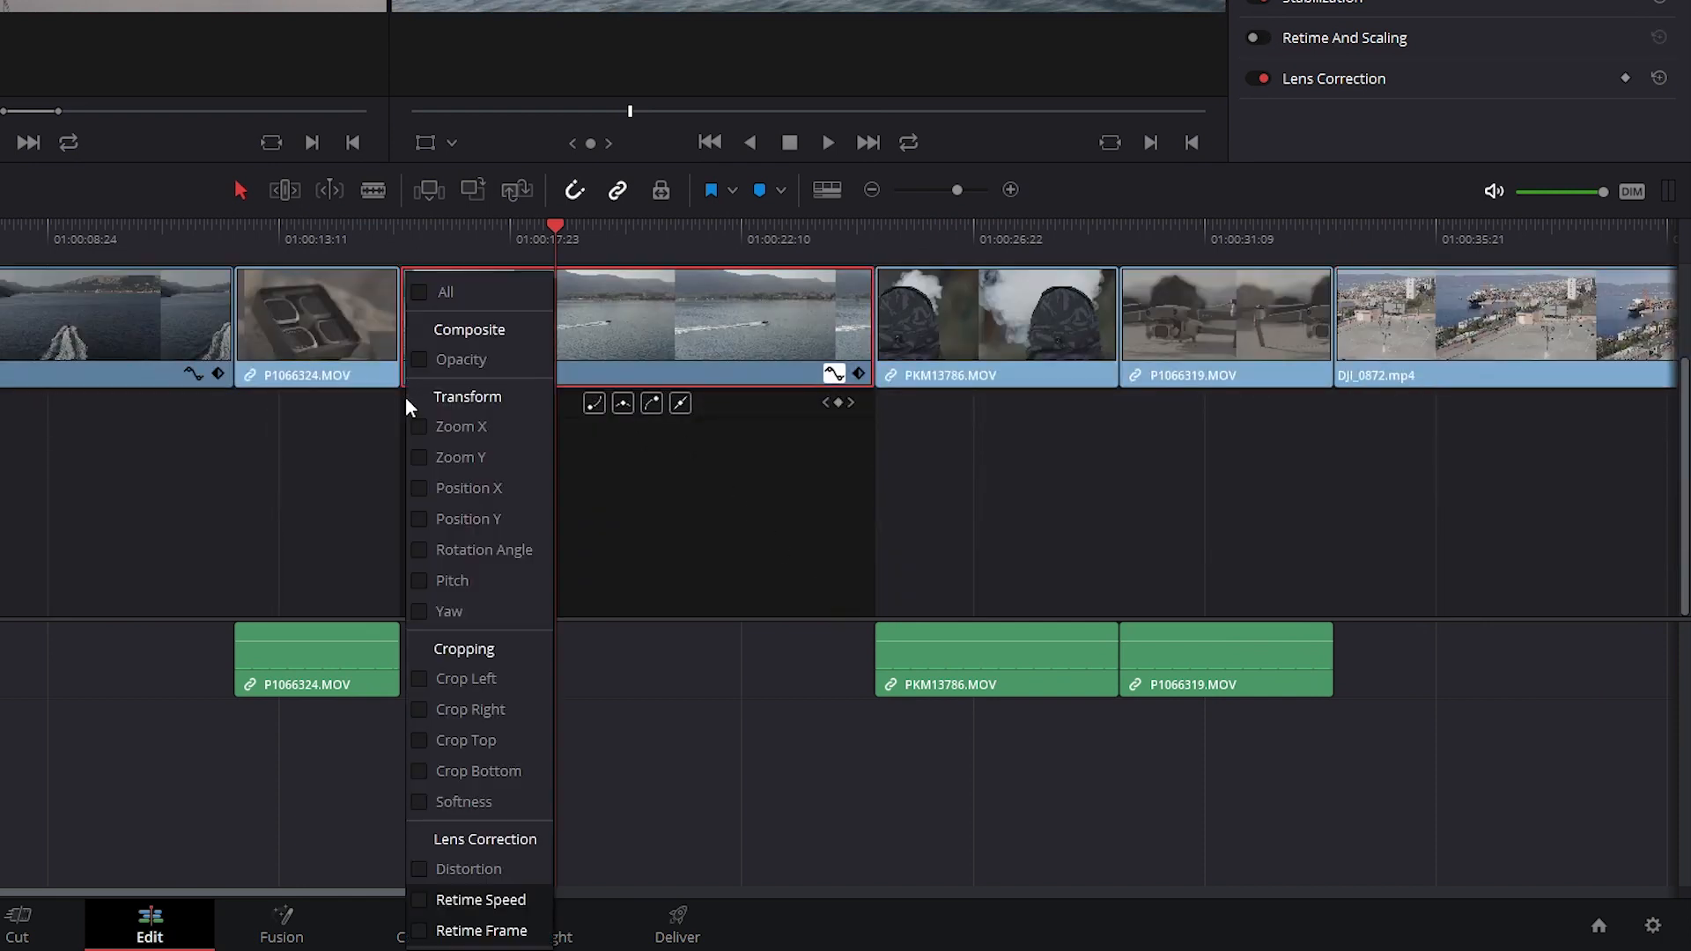
{"action": "mouse_move", "coordinate": [467, 774]}
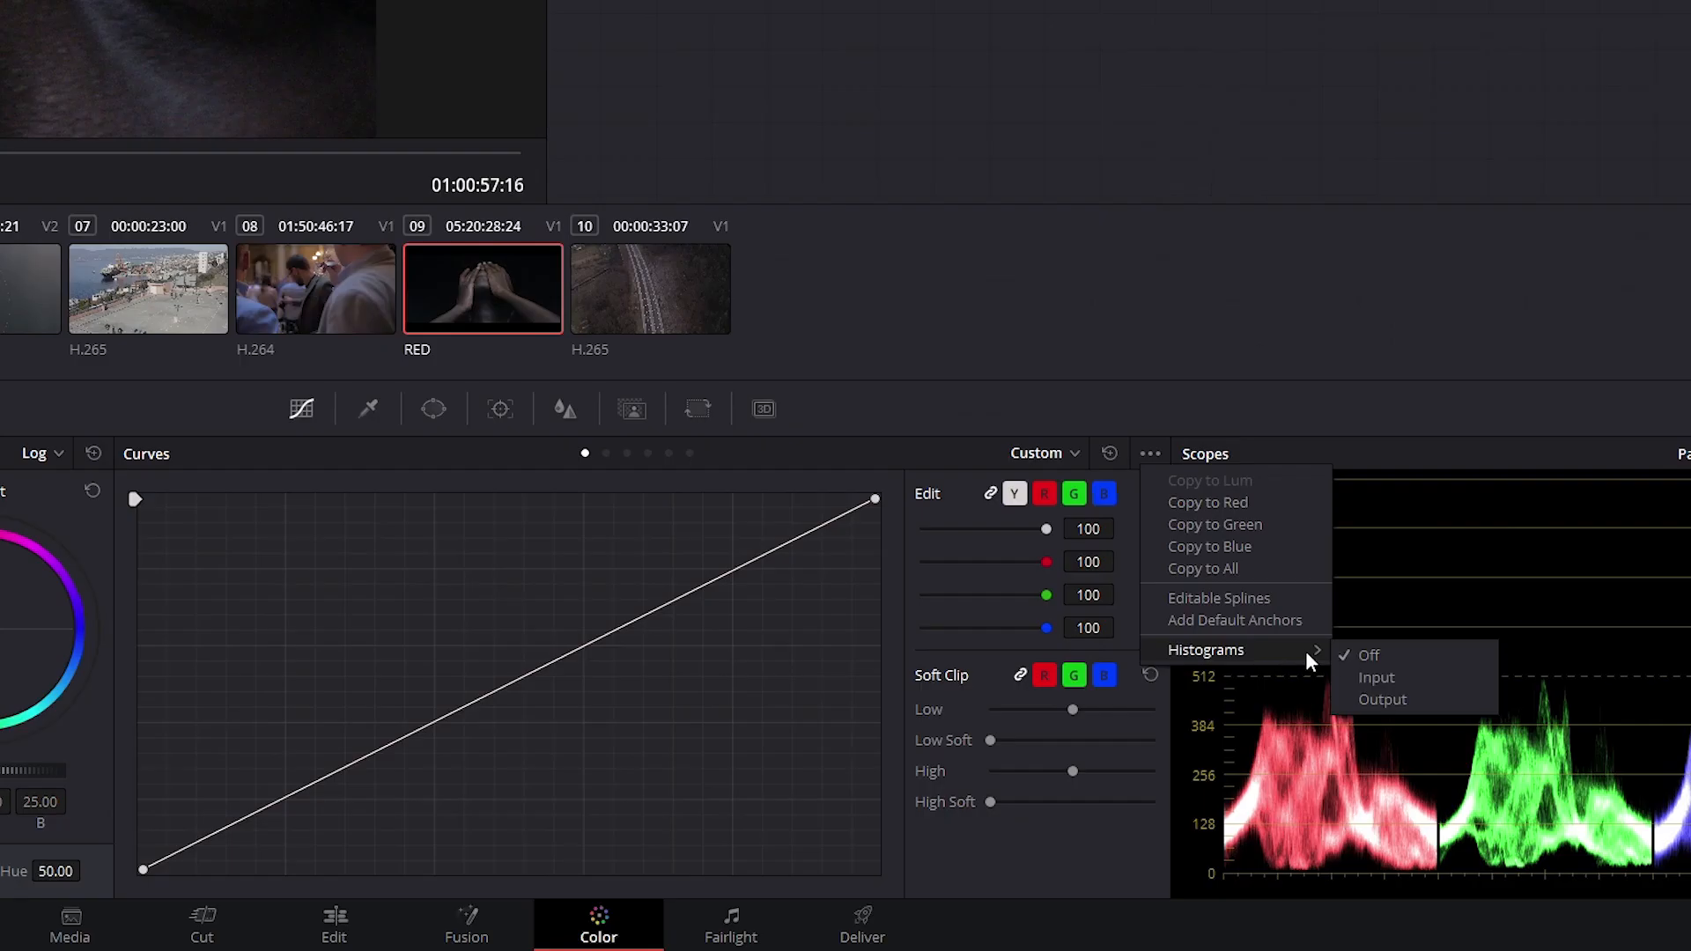
Step: Enable Histograms behind the curves and paste clip 04's color corrector attributes onto the smoke clip
{"action": "left_click", "coordinate": [1375, 677]}
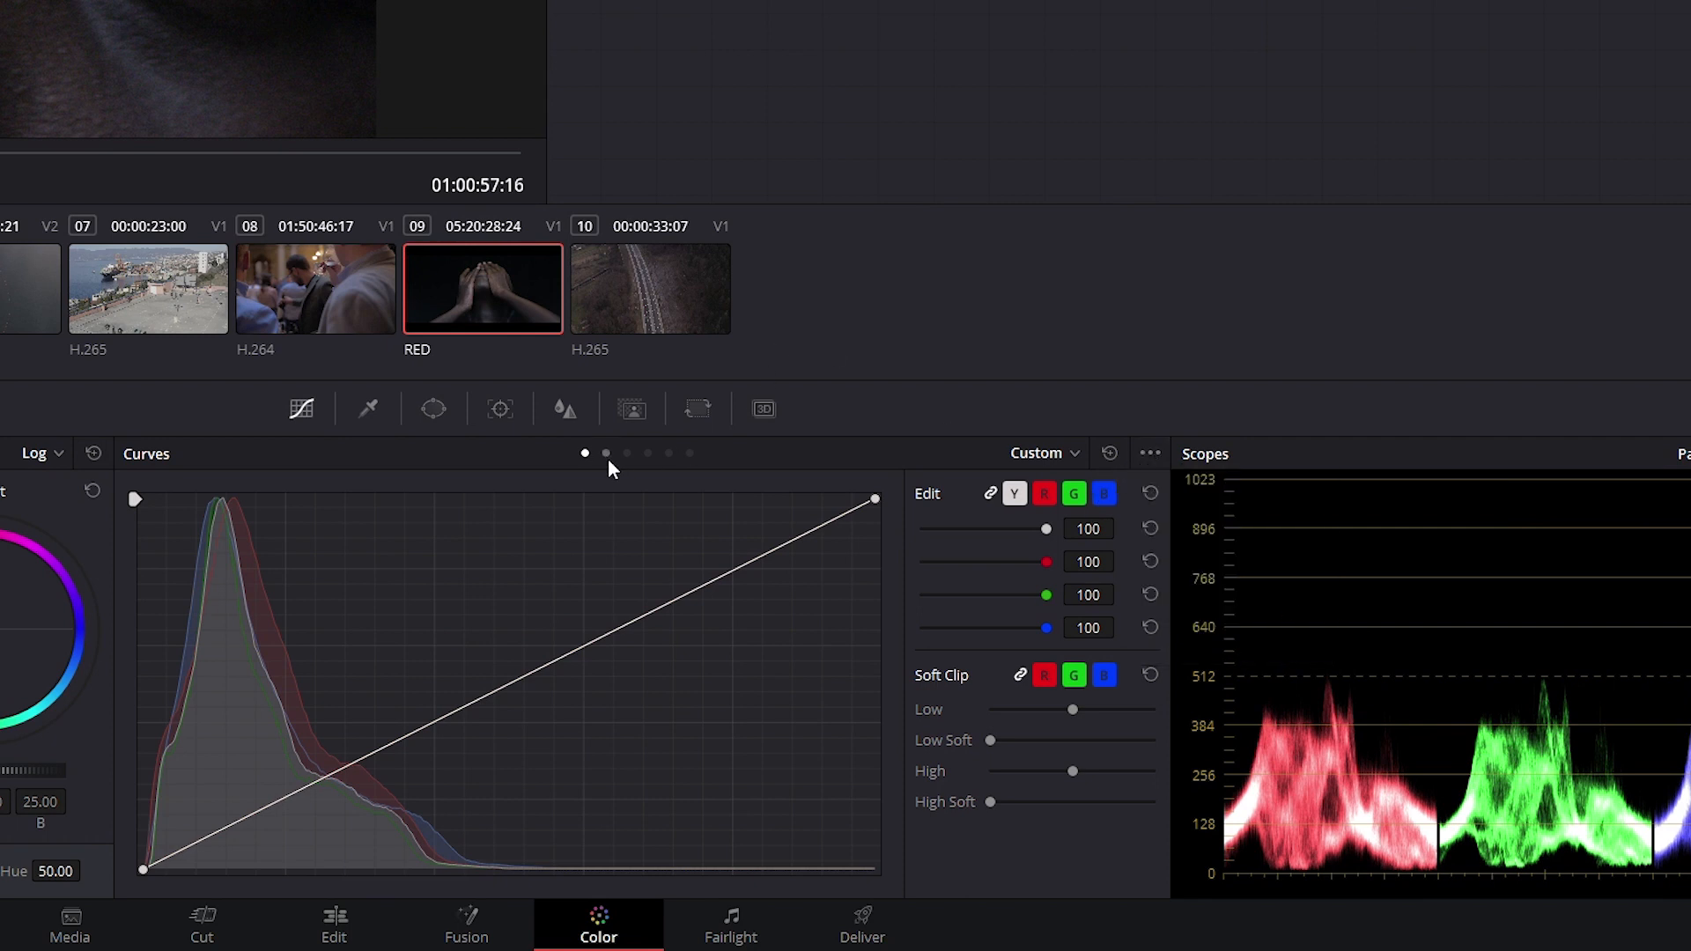
{"action": "left_click", "coordinate": [688, 453]}
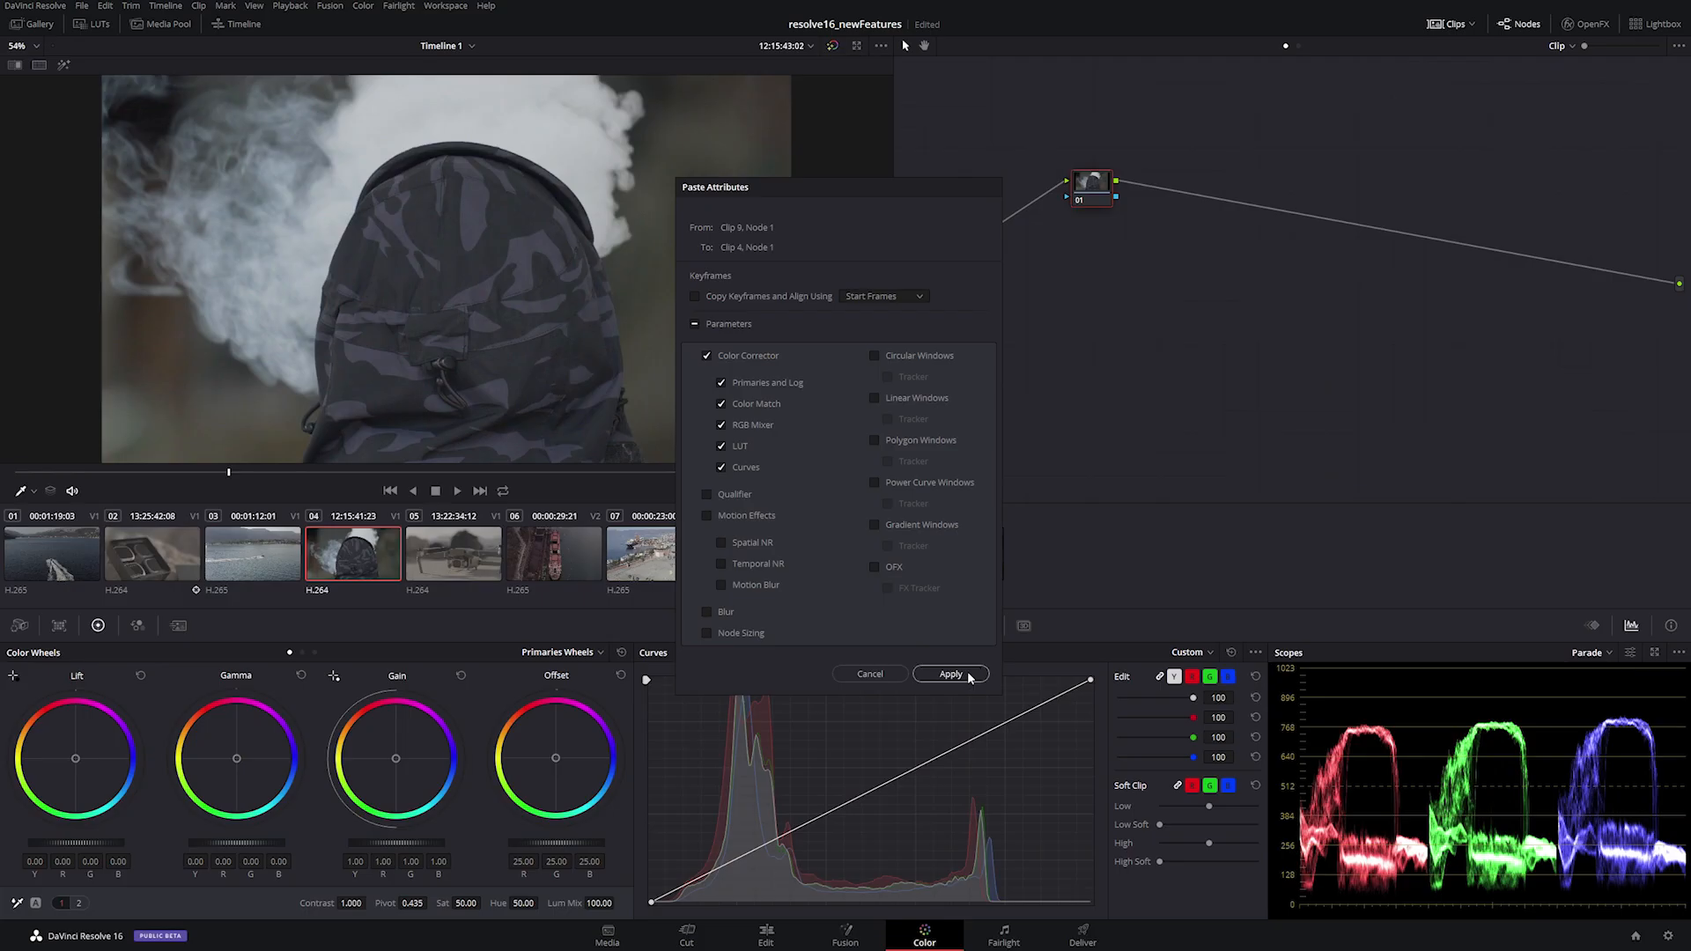
{"action": "left_click", "coordinate": [949, 673]}
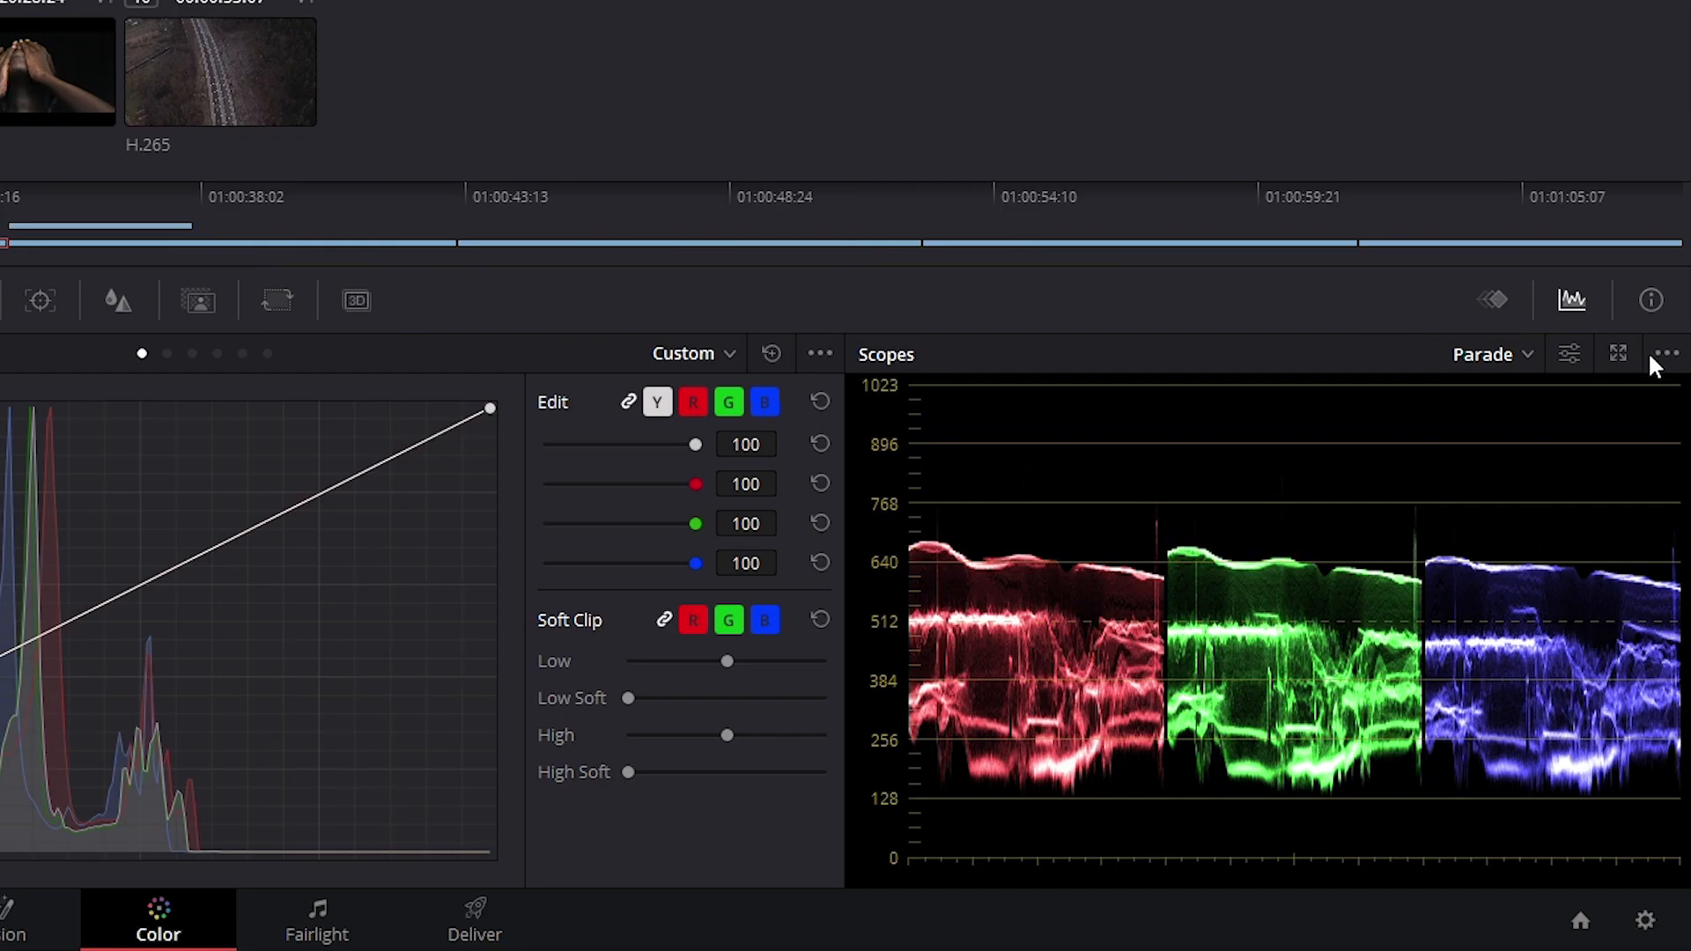
Step: Enable the scopes' Low Pass Filter, set waveform channels and low-tone vectorscope, then select CIE 1931 xy
{"action": "left_click", "coordinate": [1663, 354]}
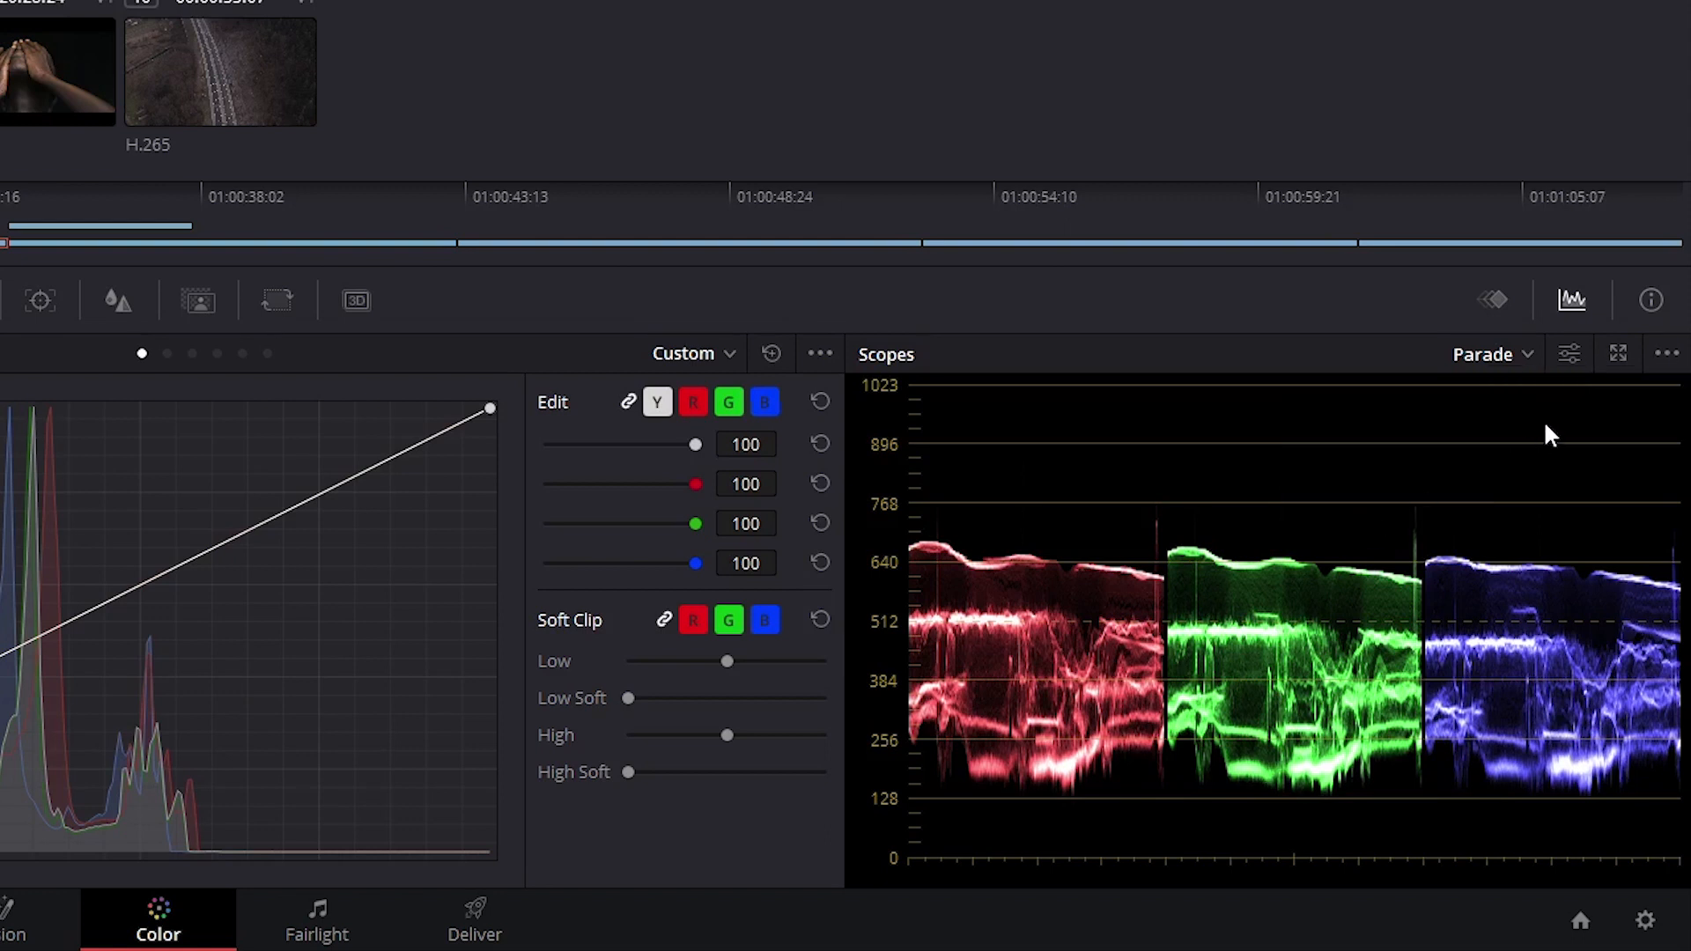
{"action": "left_click", "coordinate": [1666, 354]}
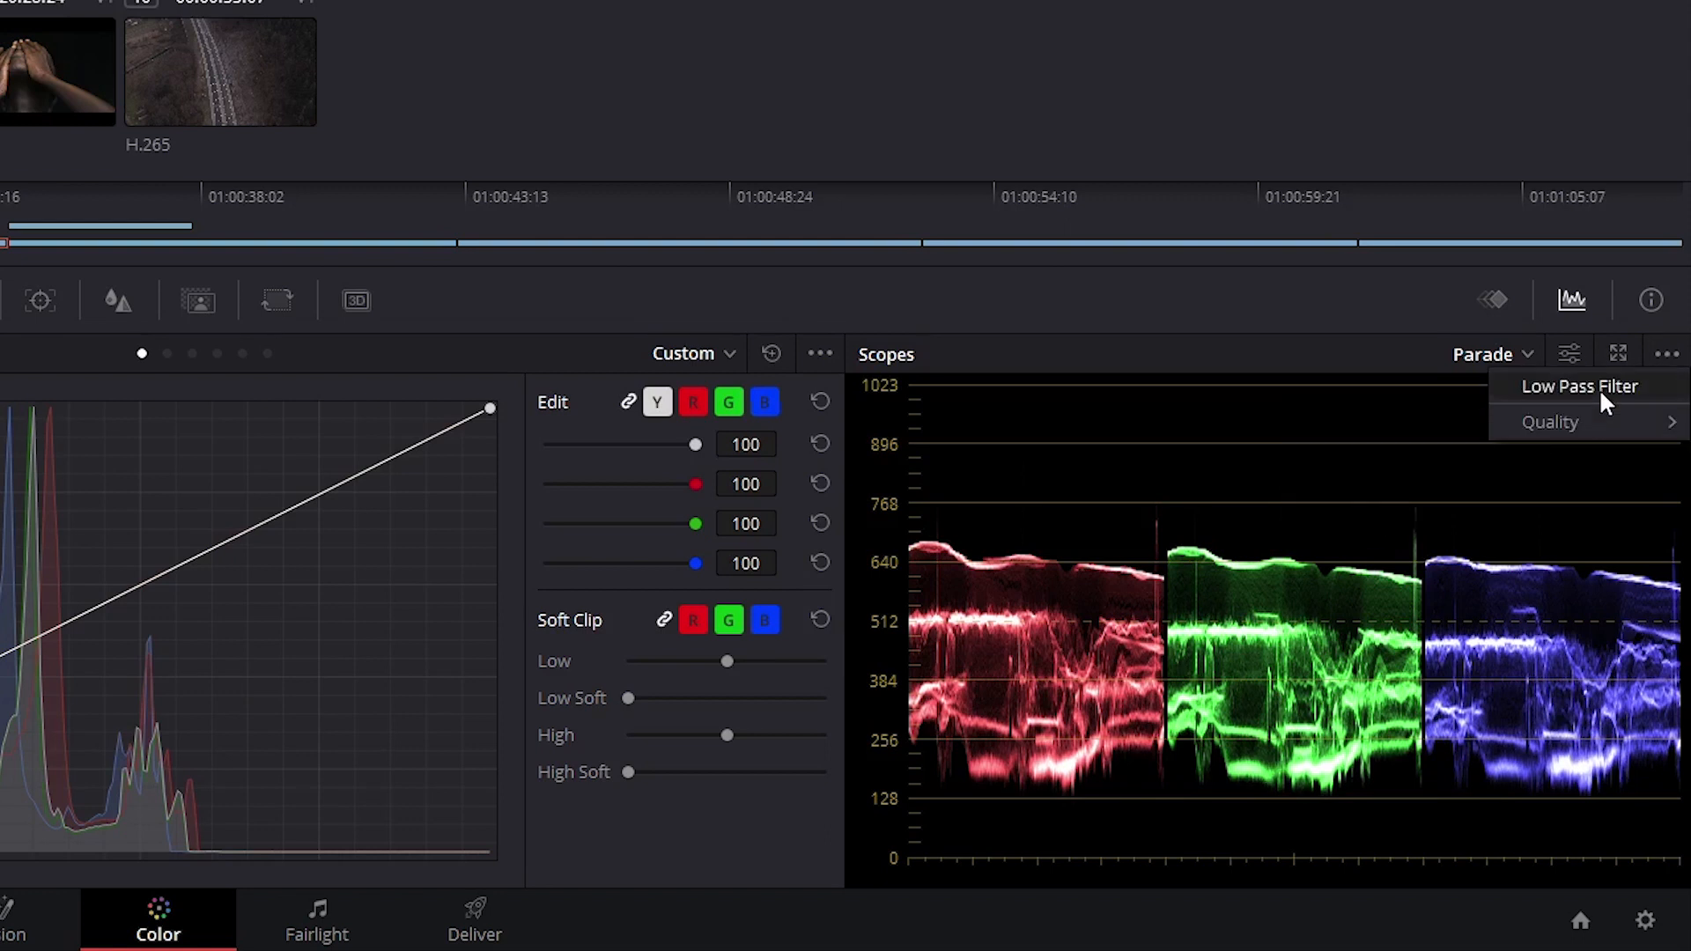
{"action": "left_click", "coordinate": [1551, 422]}
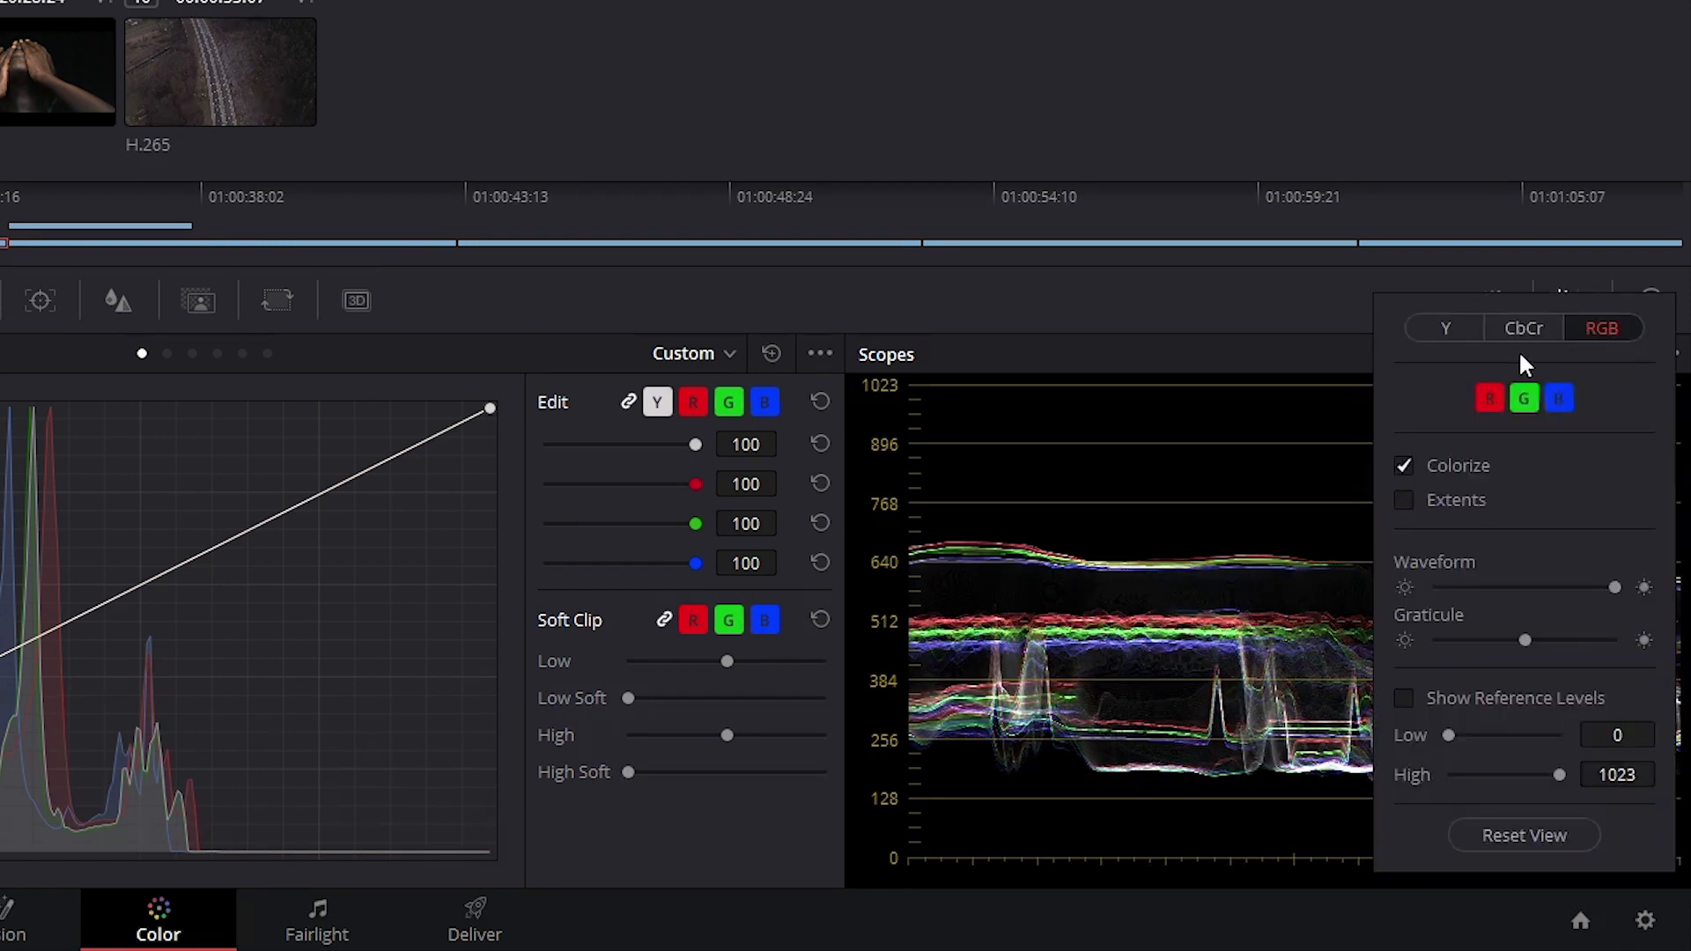
{"action": "left_click", "coordinate": [1444, 328]}
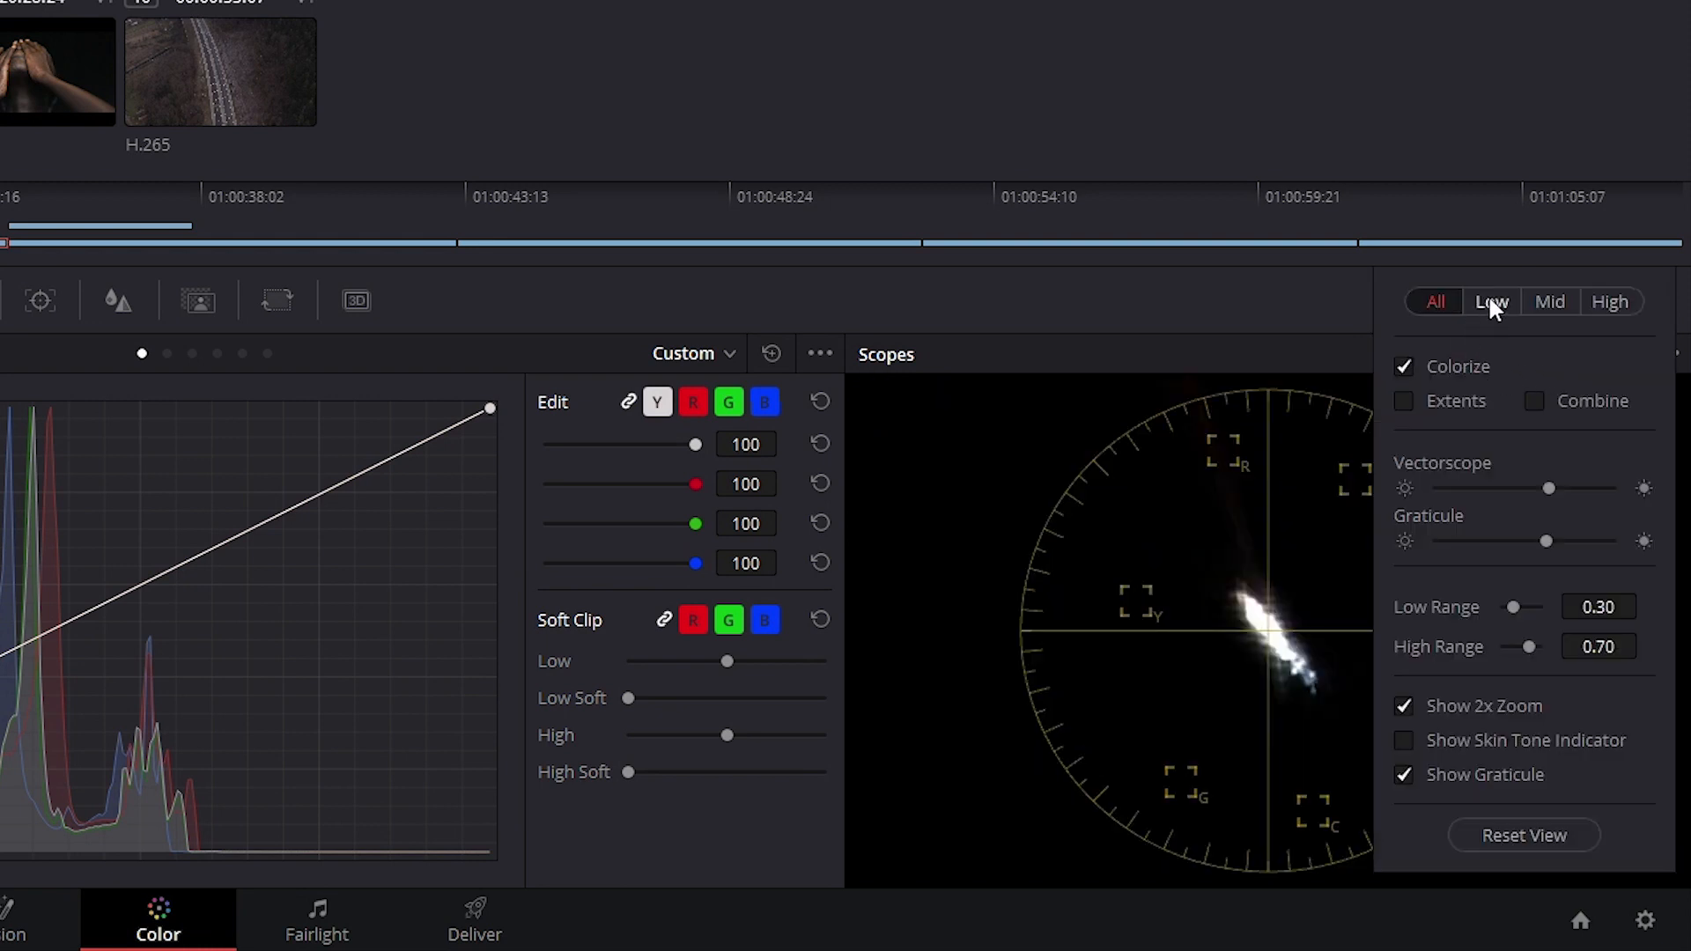
{"action": "left_click", "coordinate": [1609, 301]}
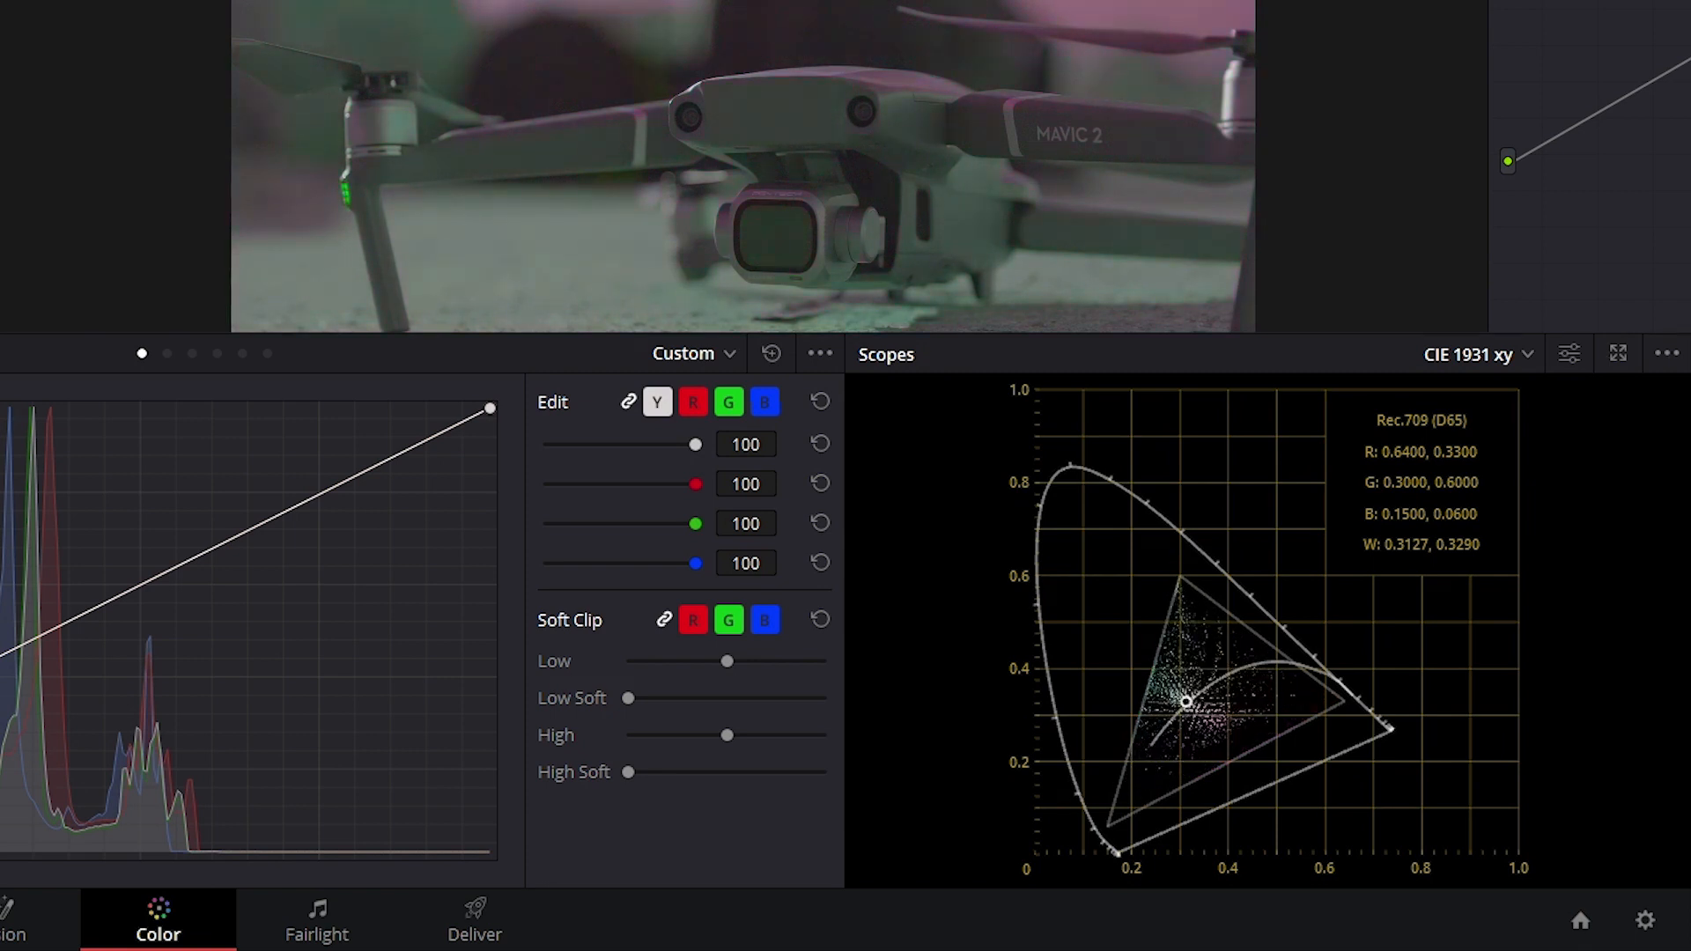
Step: Reveal the node's LUT, check single viewer channels, then apply Object Removal to the masked runner
{"action": "right_click", "coordinate": [693, 199]}
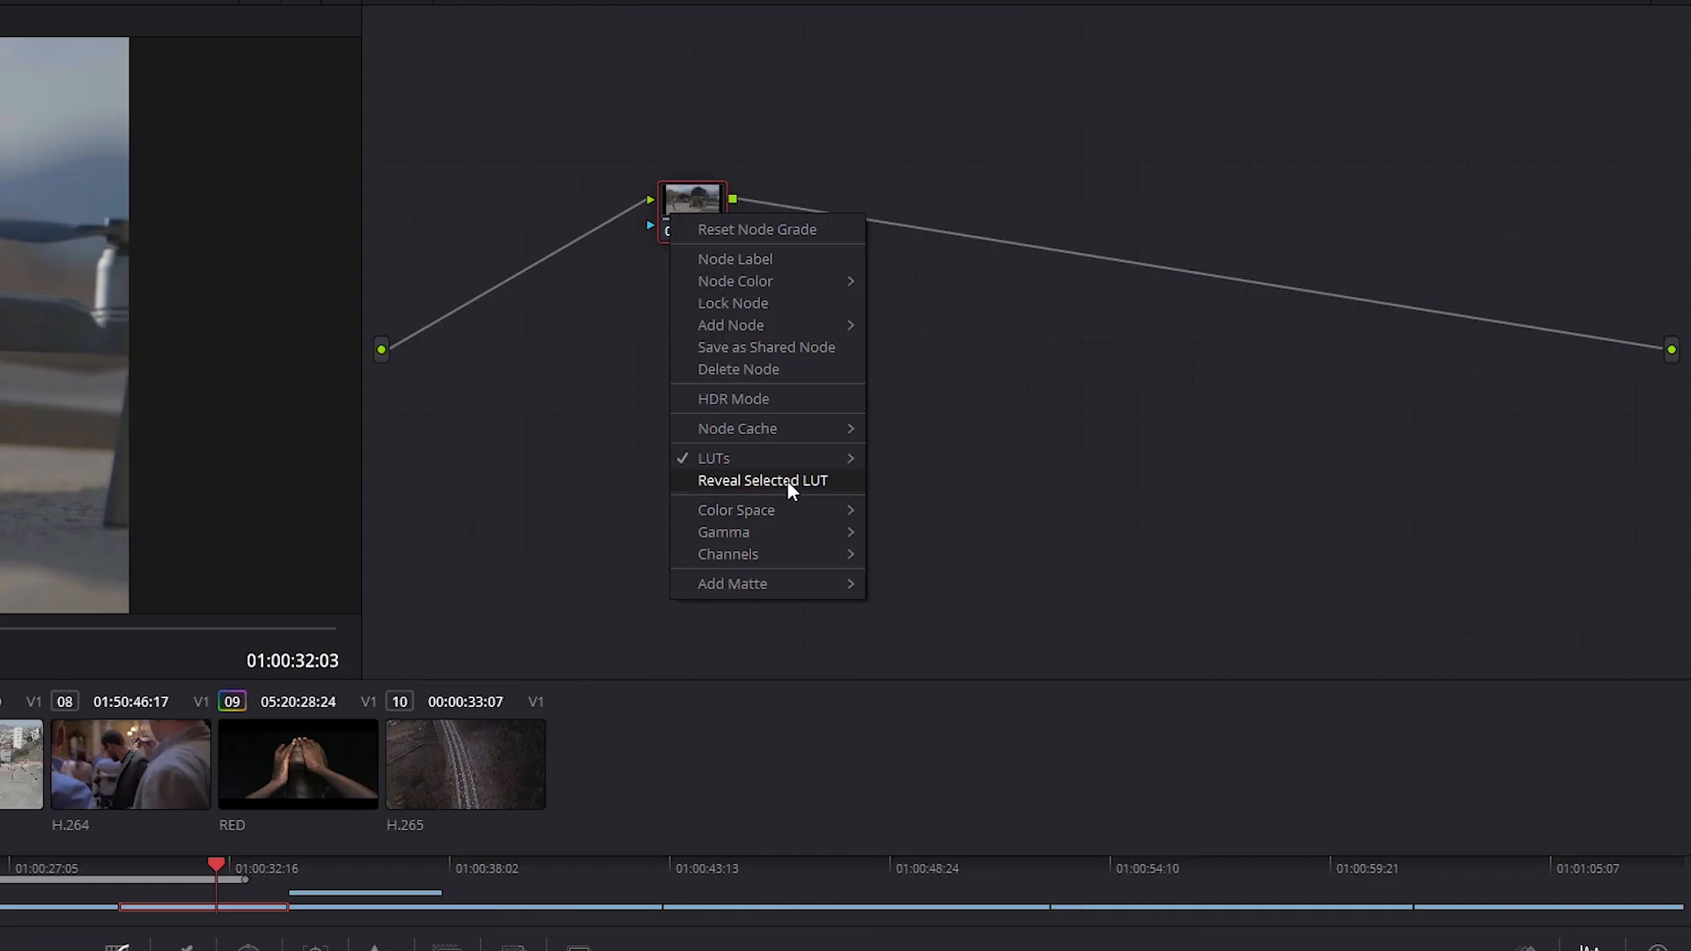
{"action": "left_click", "coordinate": [762, 480]}
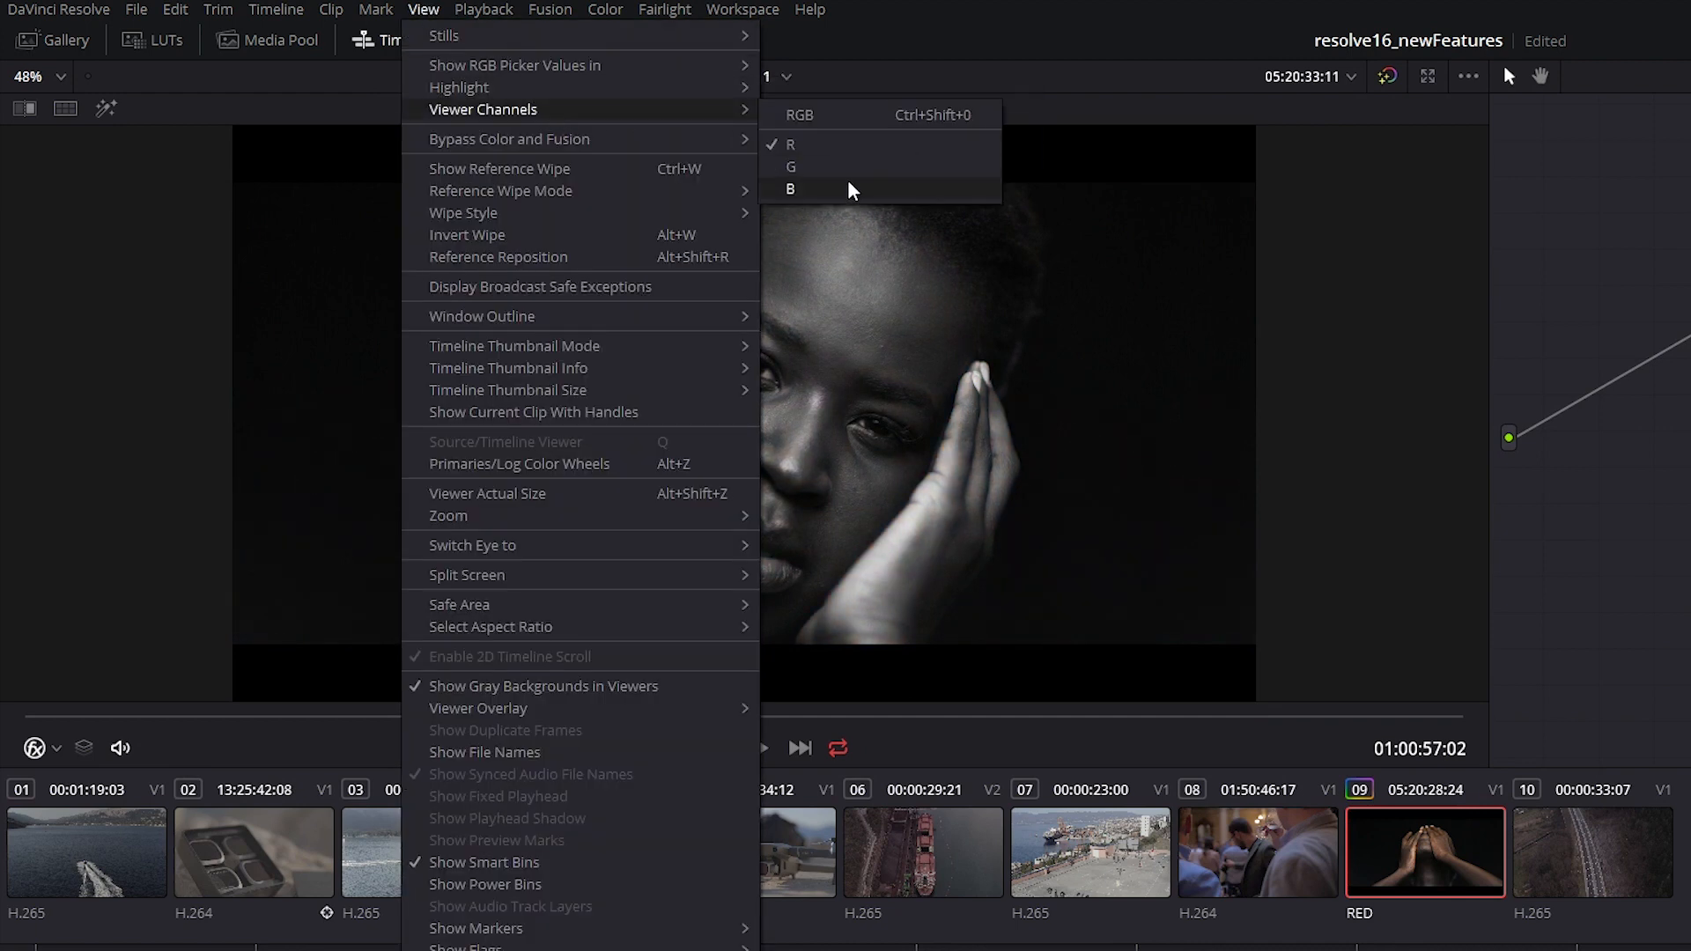
{"action": "left_click", "coordinate": [799, 114]}
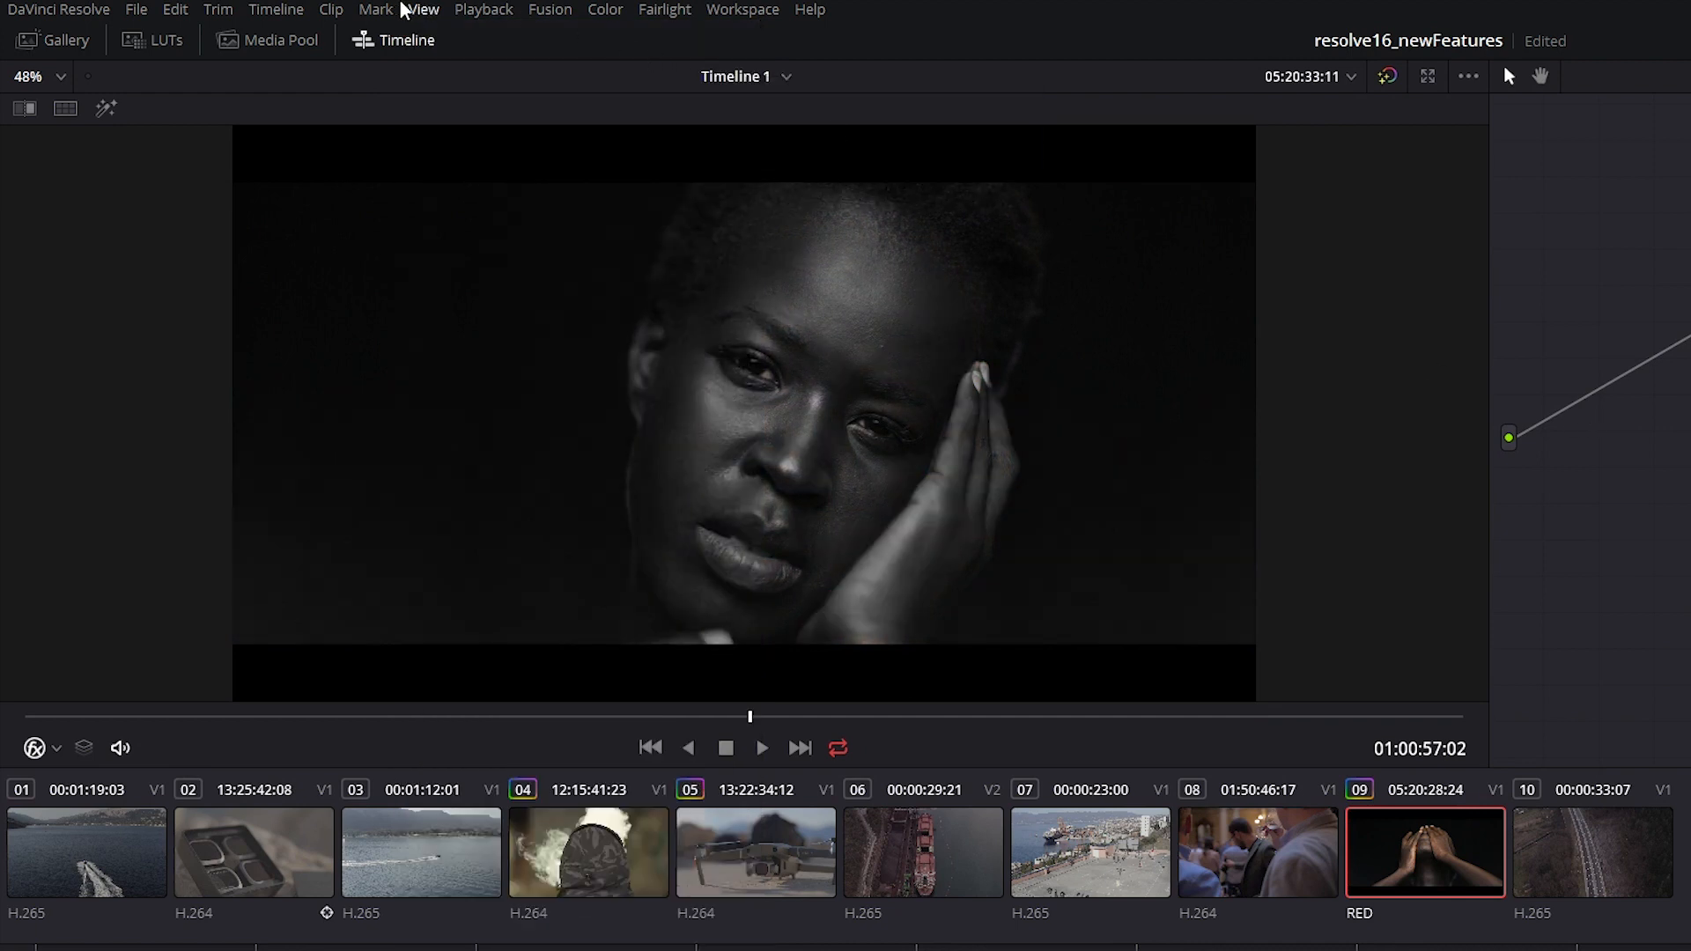
{"action": "left_click", "coordinate": [422, 10]}
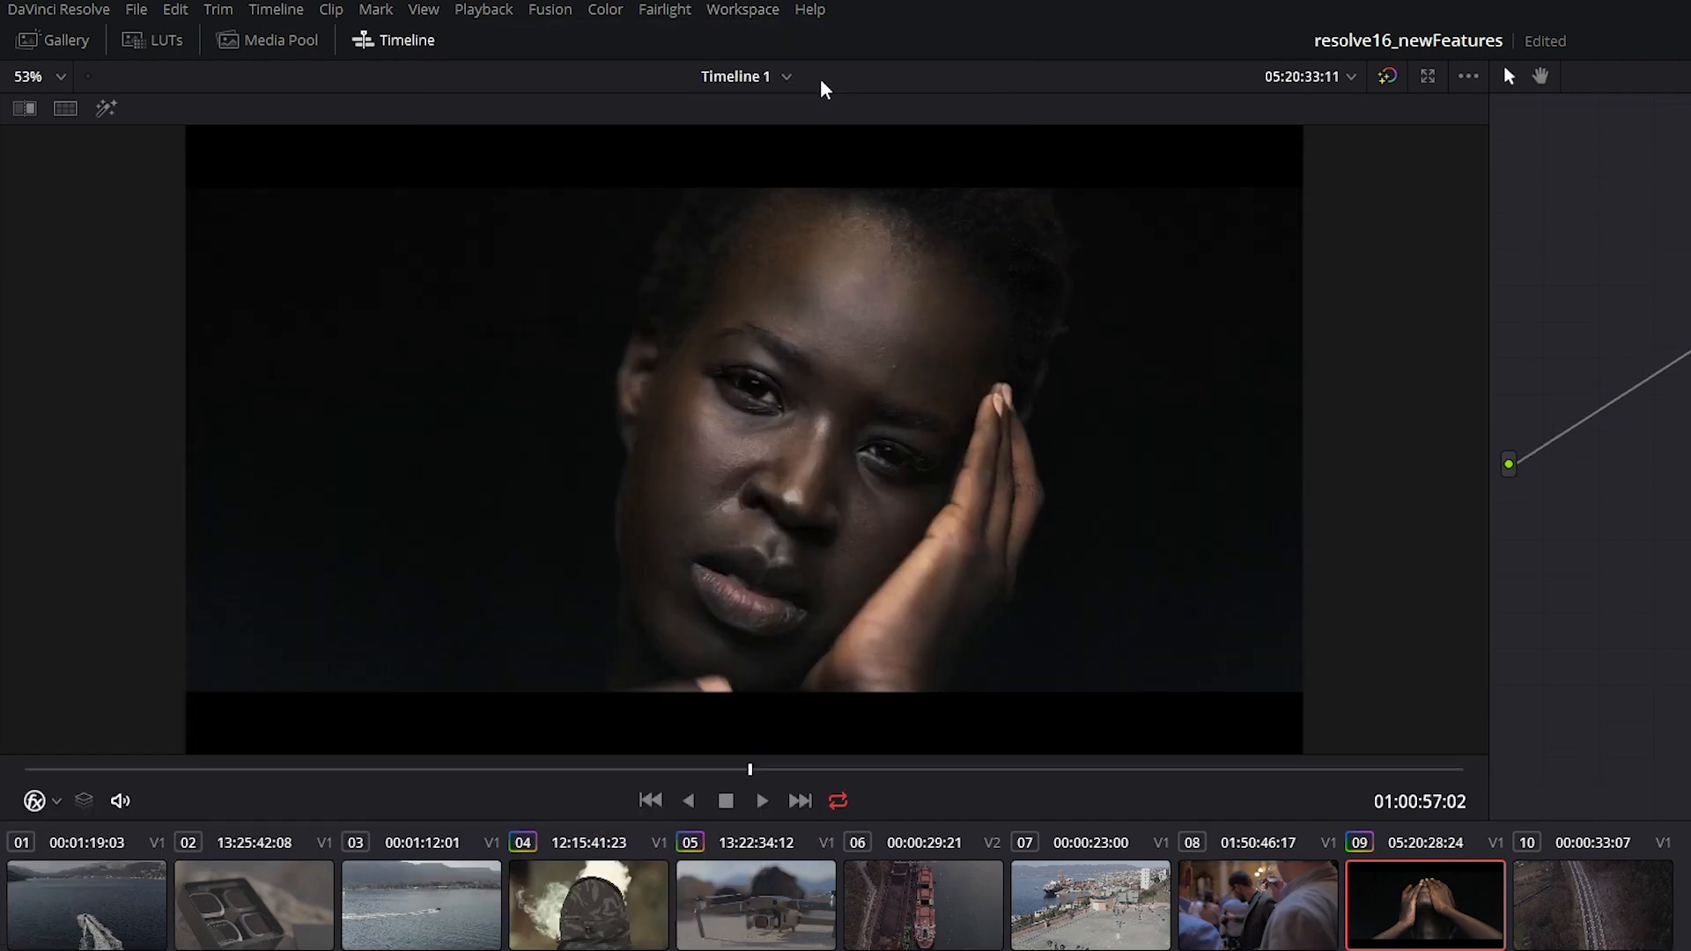
{"action": "left_click", "coordinate": [605, 8]}
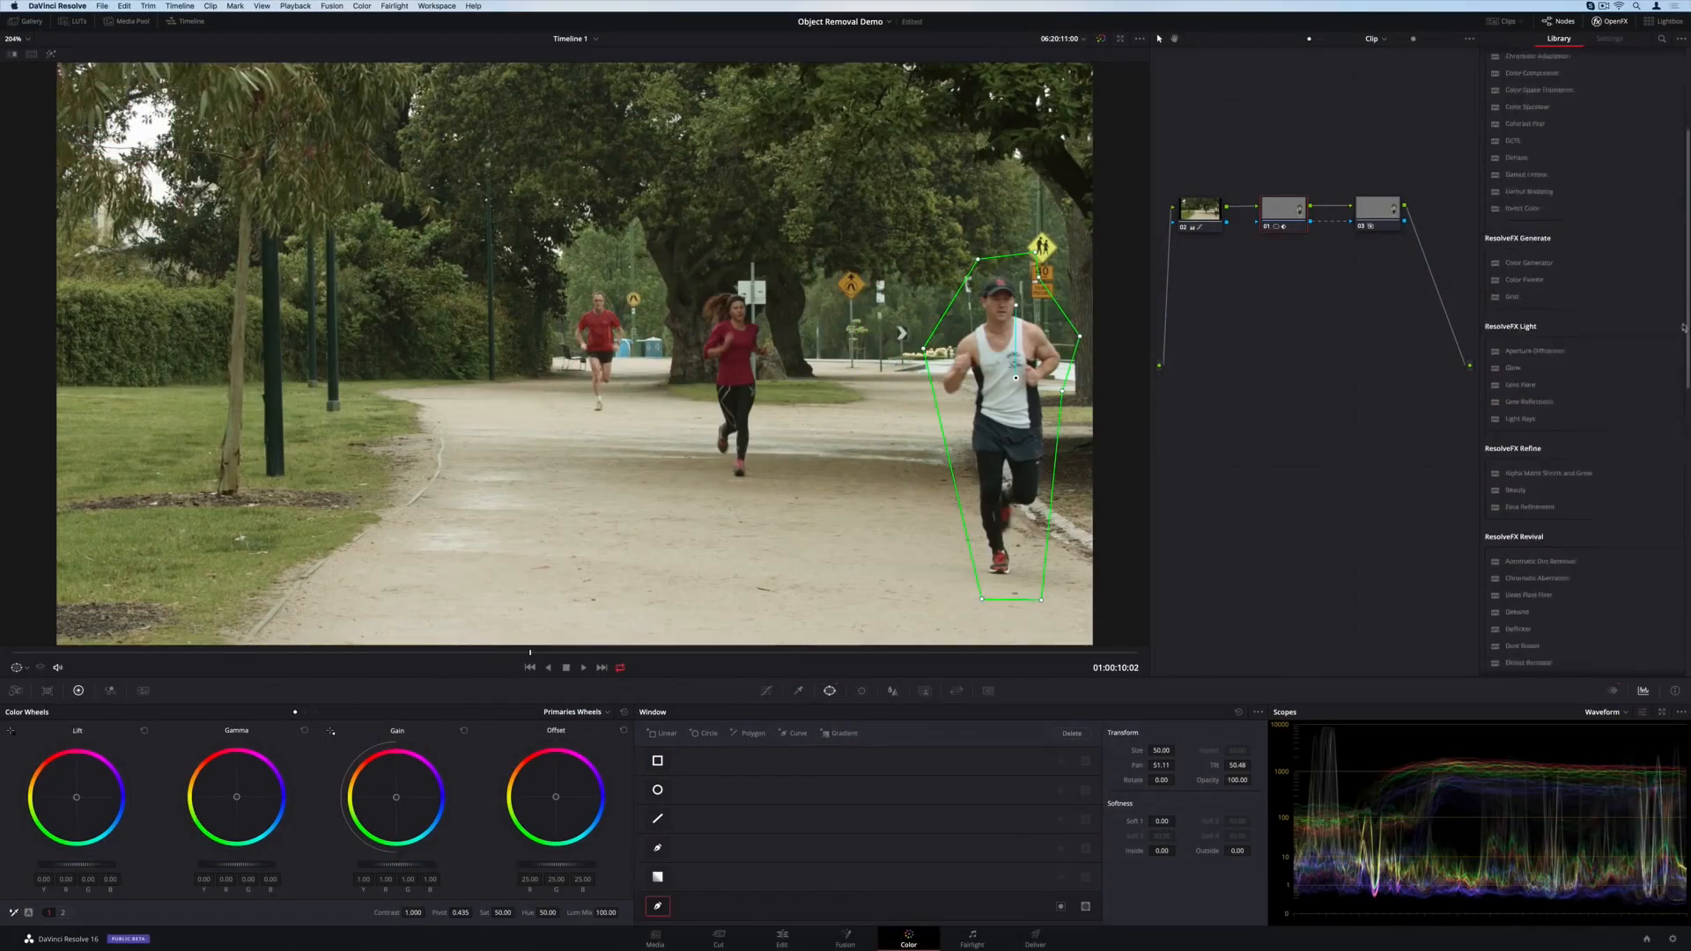
{"action": "left_click", "coordinate": [1608, 38]}
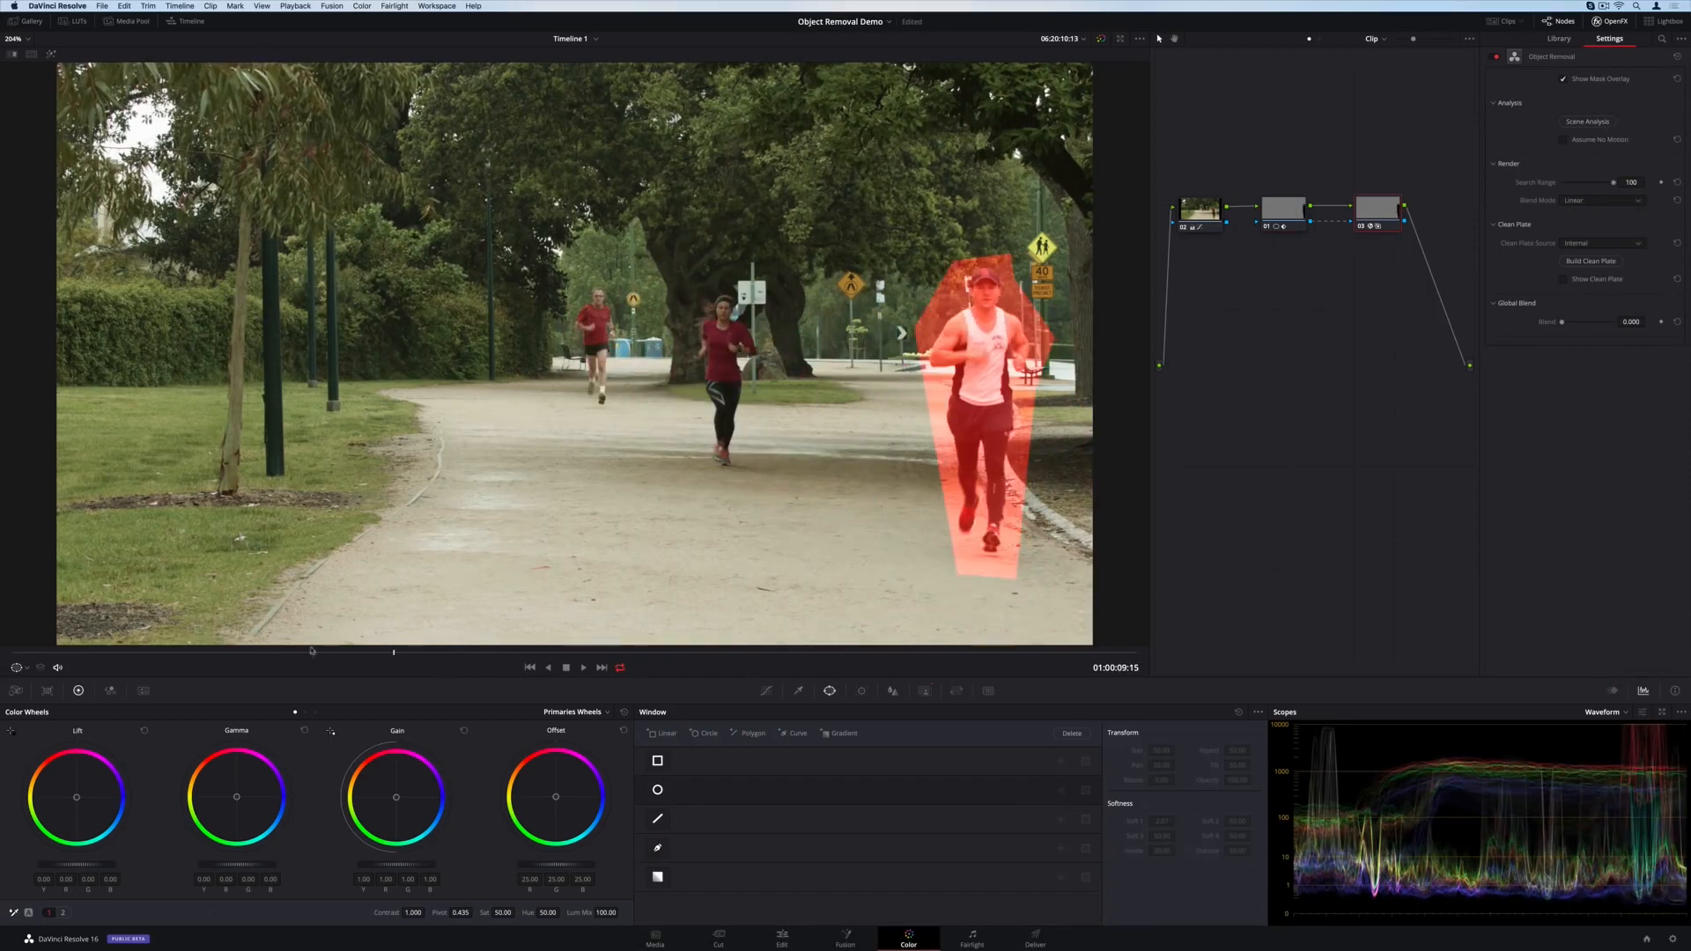